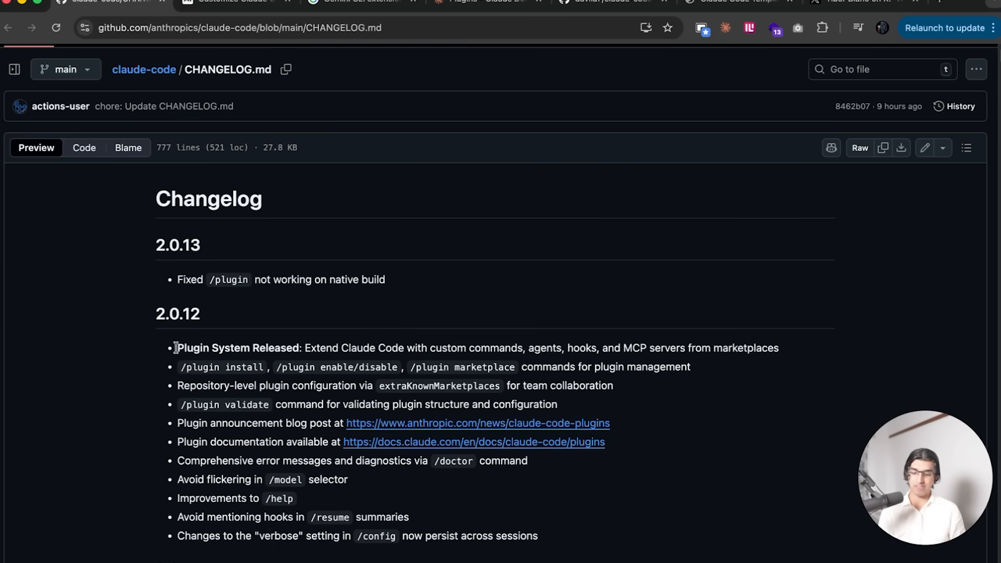
- Highlight key bullets, including Hooks, in Anthropic's Claude Code plugins announcement
left_click(478, 423)
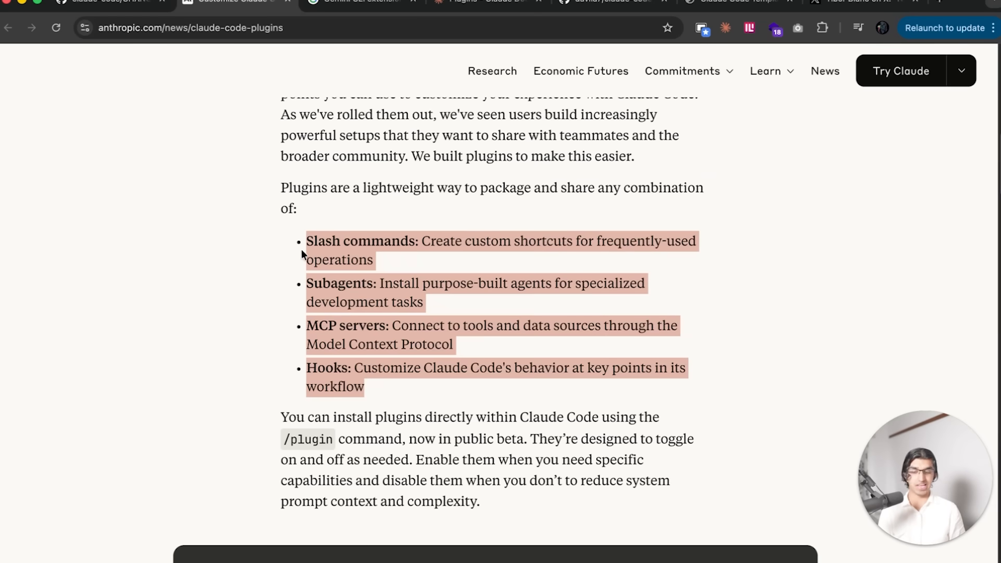
left_click(378, 388)
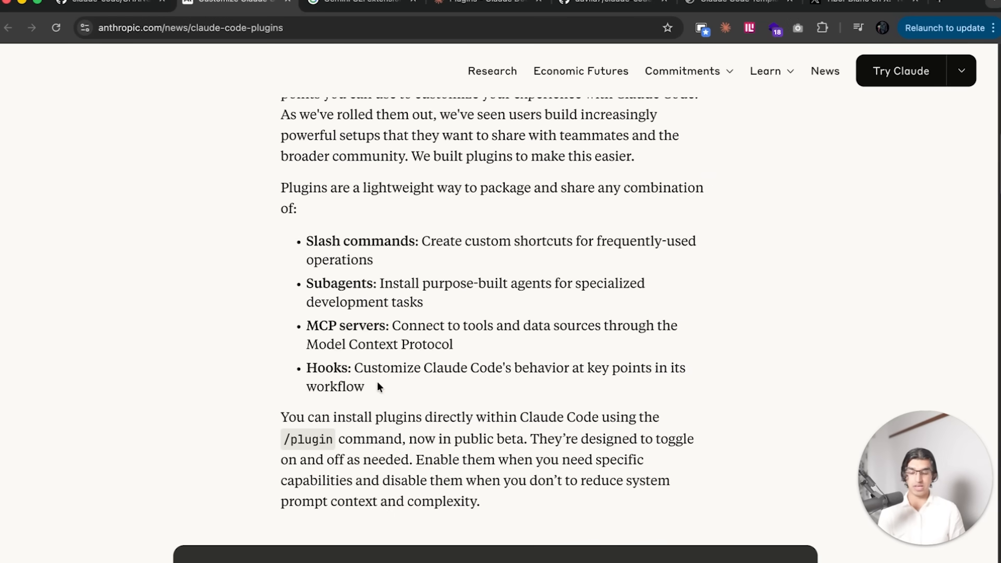
left_click_drag(306, 367, 365, 386)
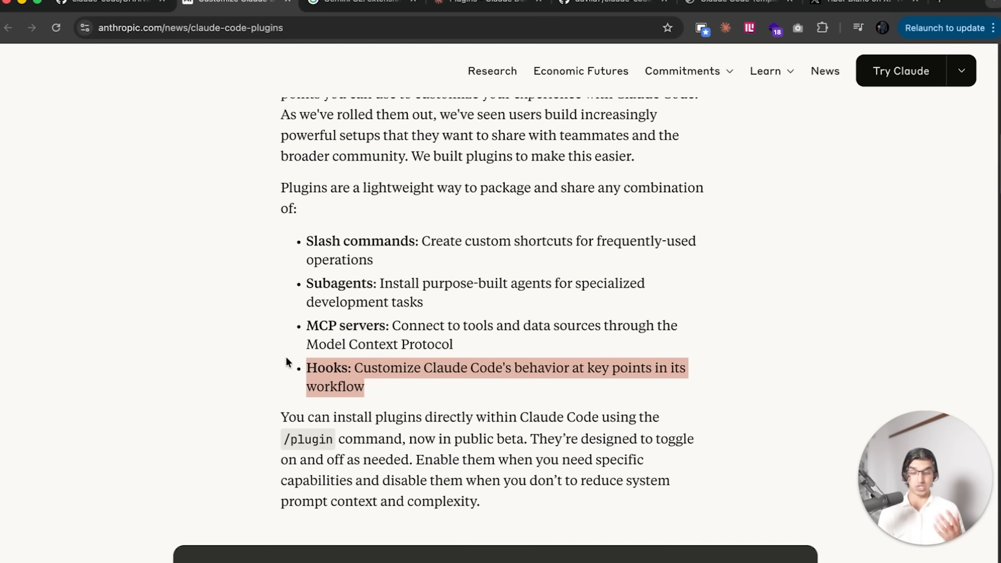
mouse_move(265, 364)
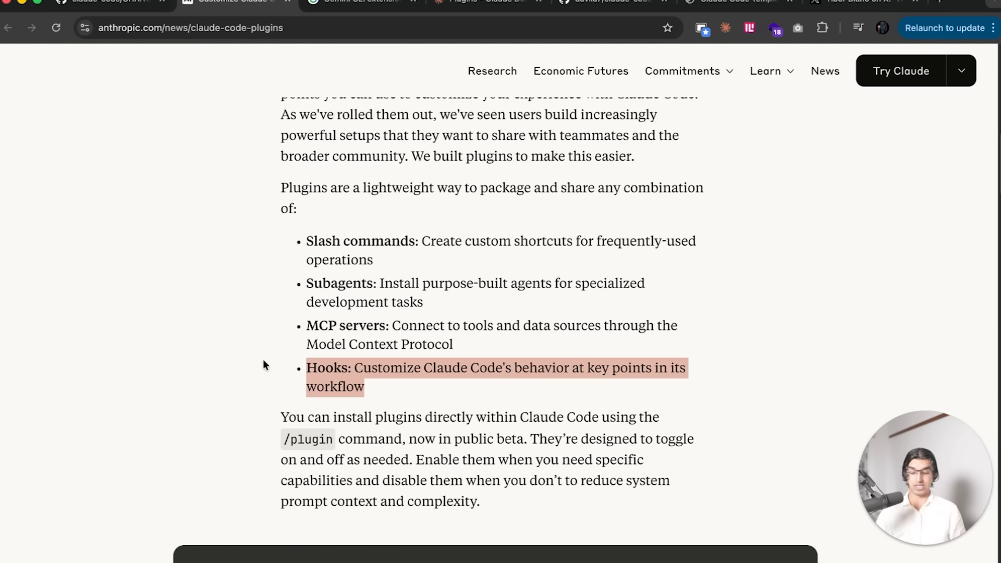
scroll("down", 3)
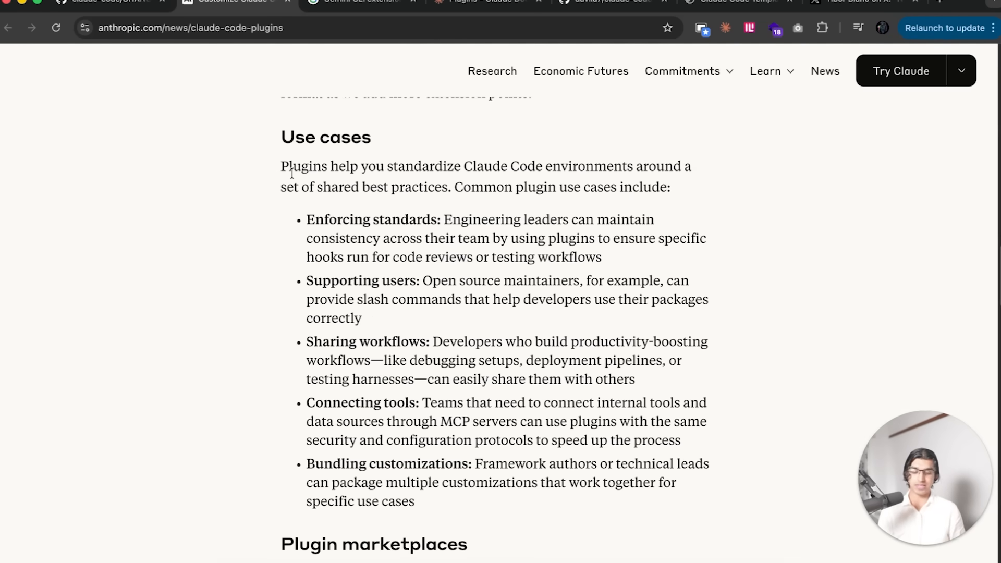
left_click_drag(281, 166, 623, 186)
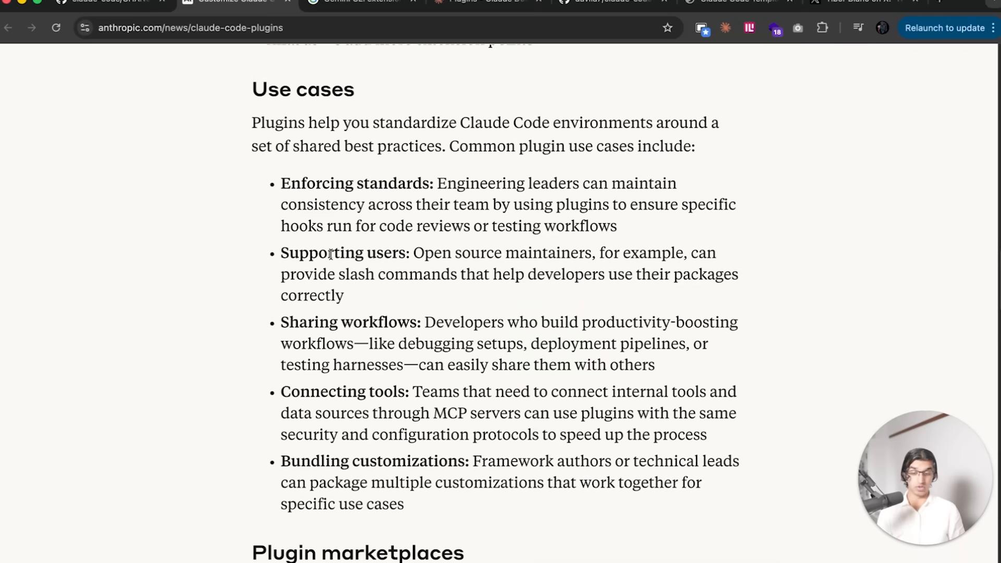
- Read down to the Getting started commands, then bring up the Gemini CLI extensions article
scroll("down", 3)
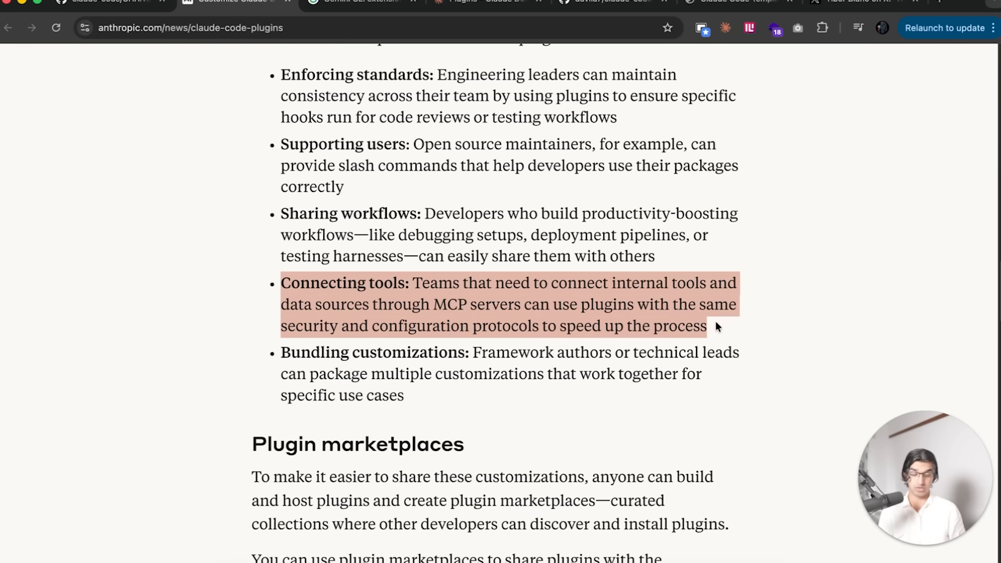
scroll("down", 3)
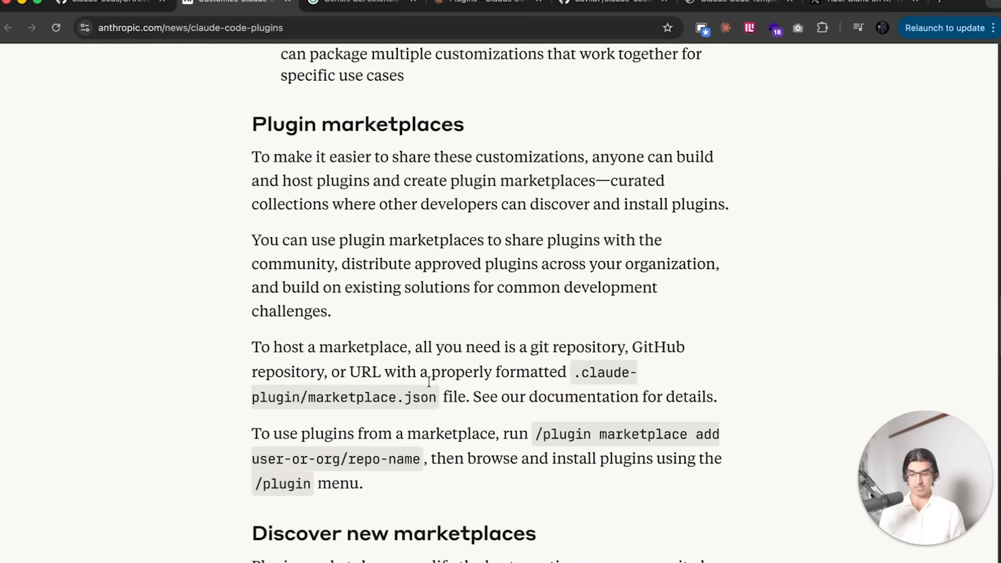
scroll("down", 3)
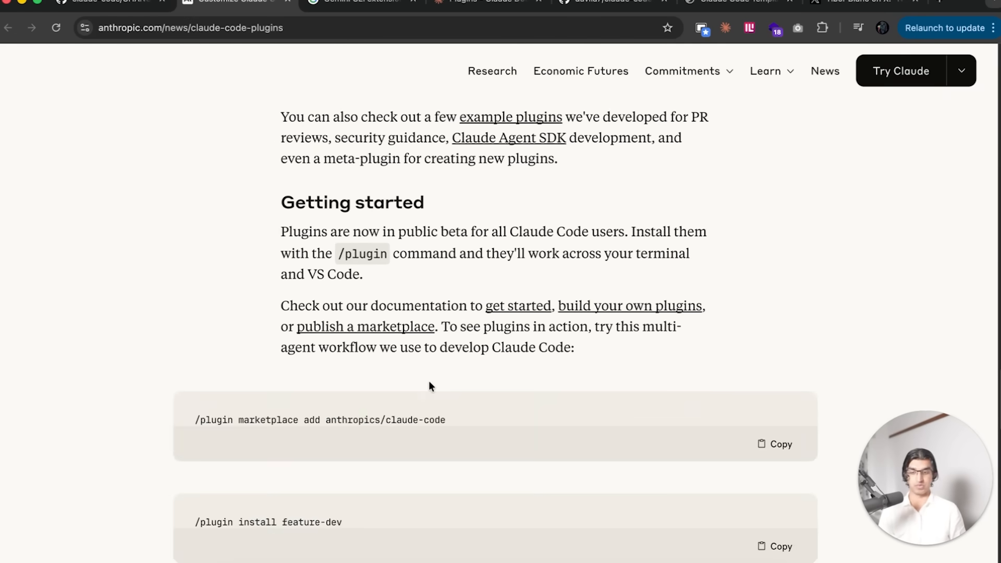
left_click(359, 2)
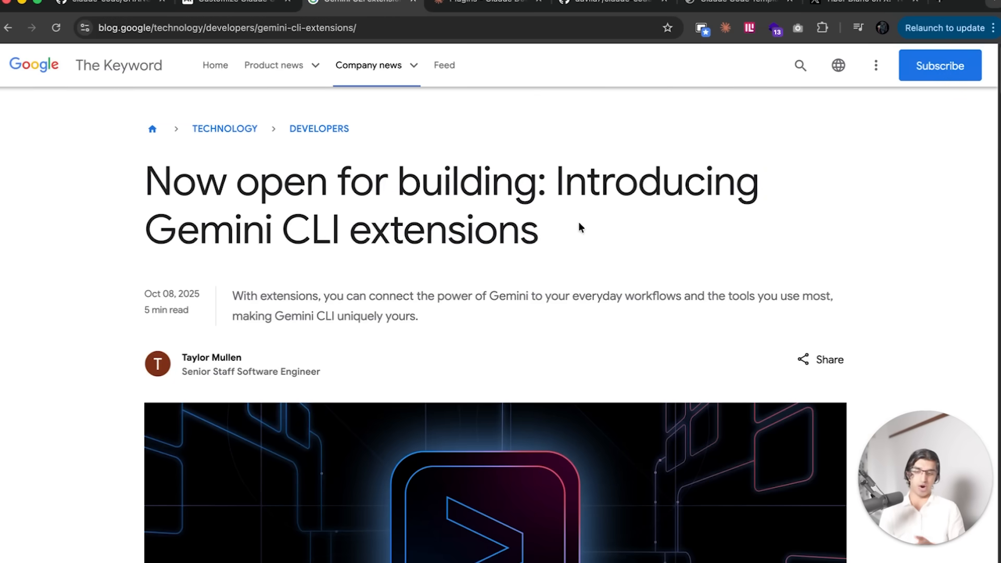
- Skim the Gemini CLI extensions post to its partner logos, then view the claude-code-templates repository
scroll("down", 3)
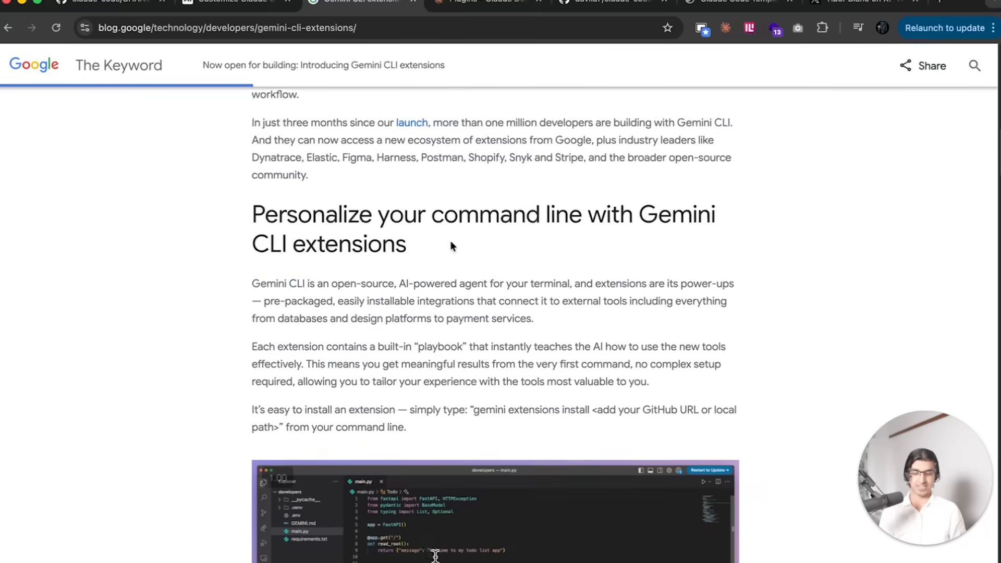
scroll("down", 3)
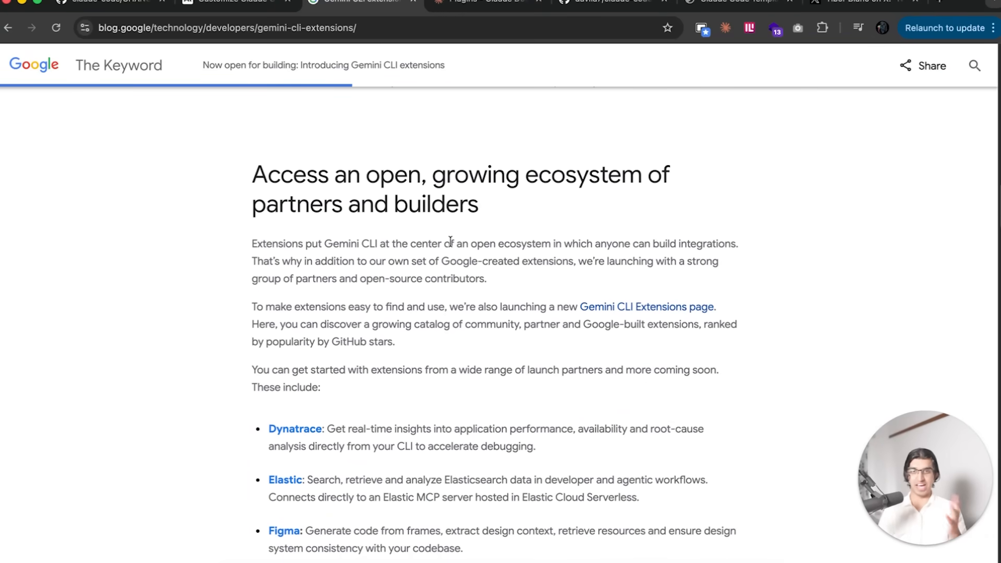
scroll("down", 3)
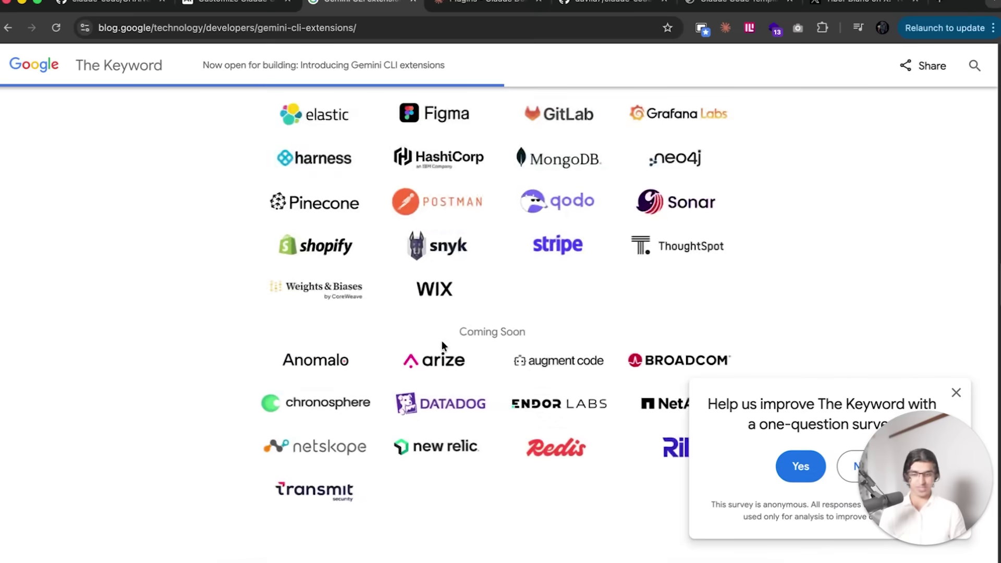
left_click(475, 2)
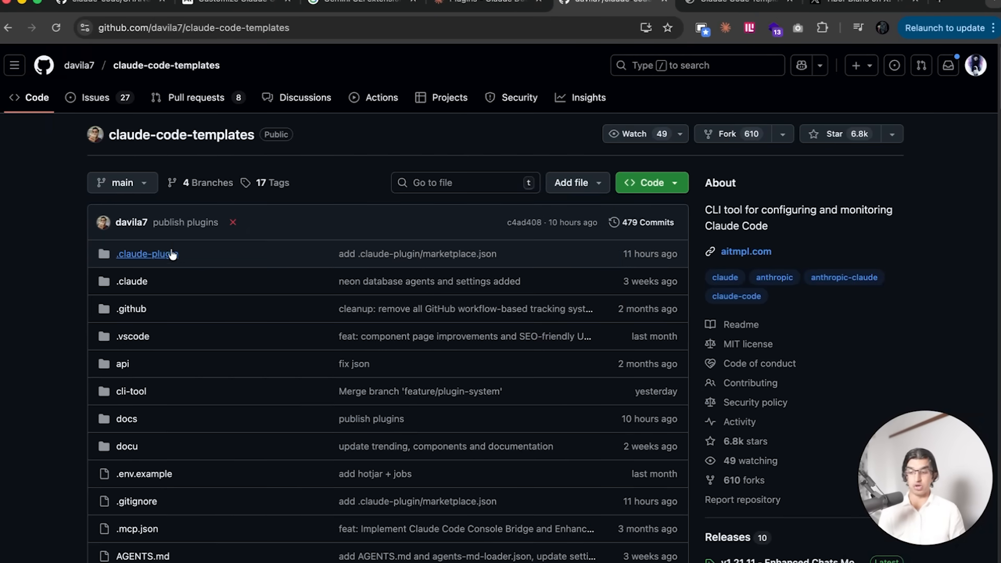
left_click(146, 254)
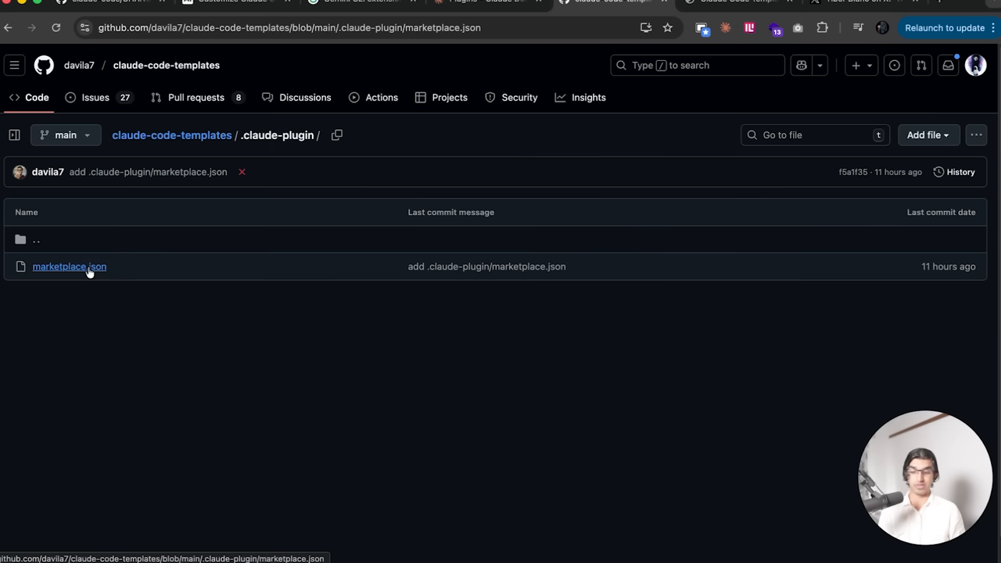
left_click(69, 267)
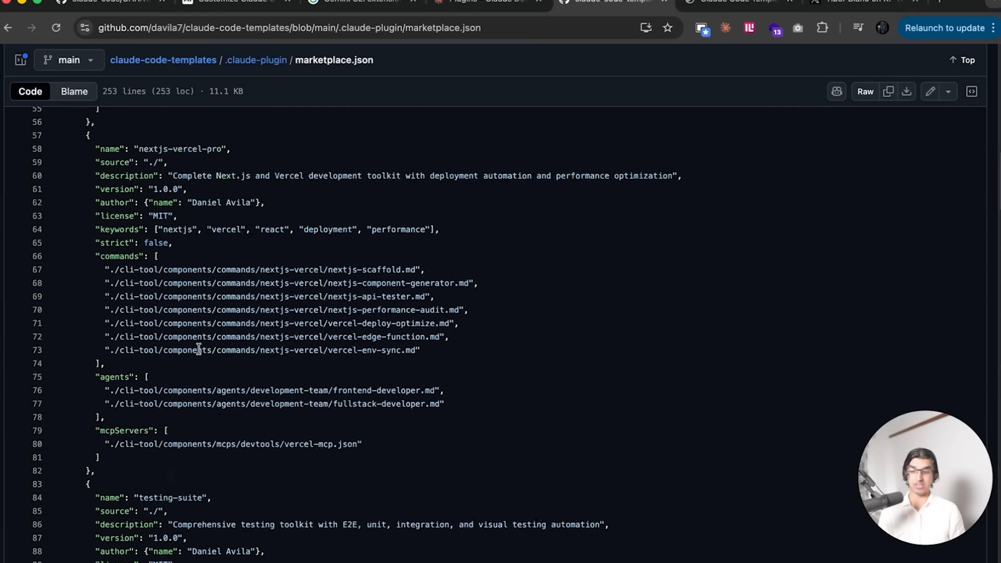
scroll("down", 3)
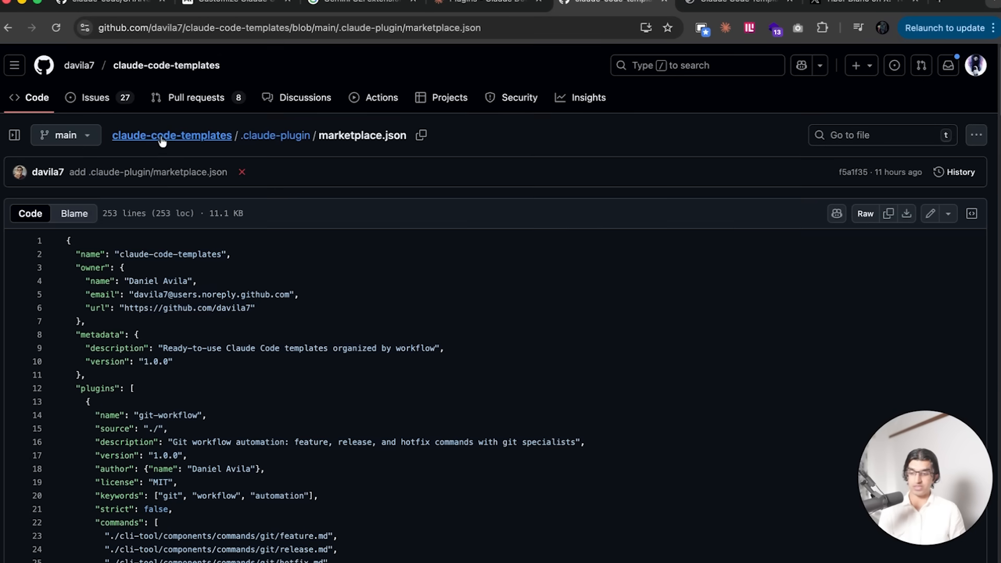
left_click(171, 135)
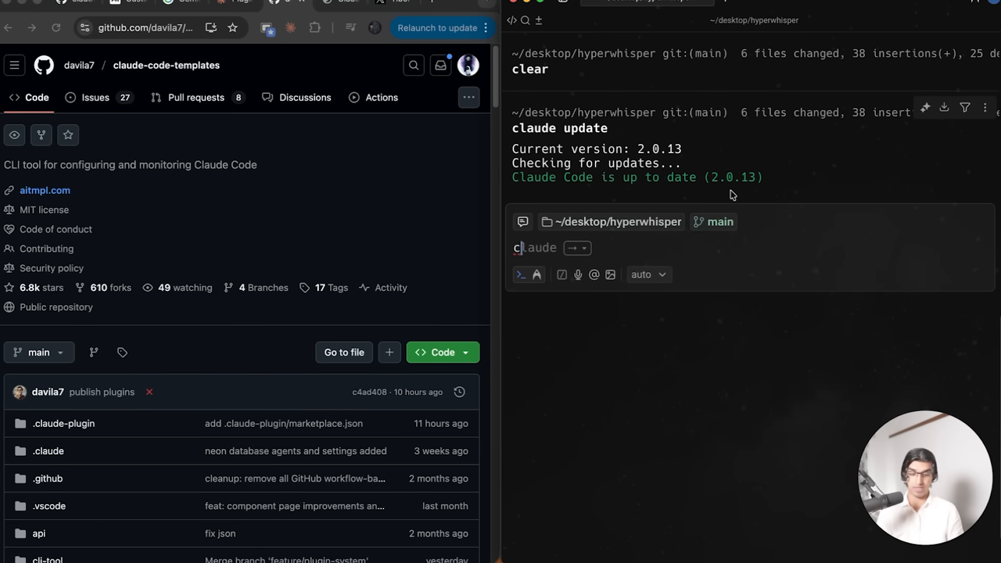
- Add the Anthropic claude-code marketplace through /plugin's Add marketplace option
type("/plugin")
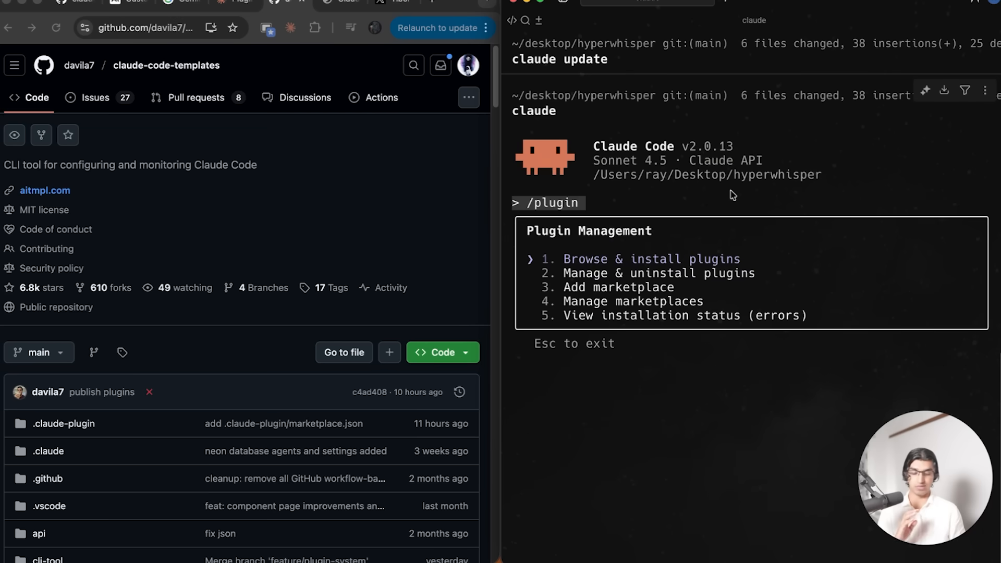
key("Down")
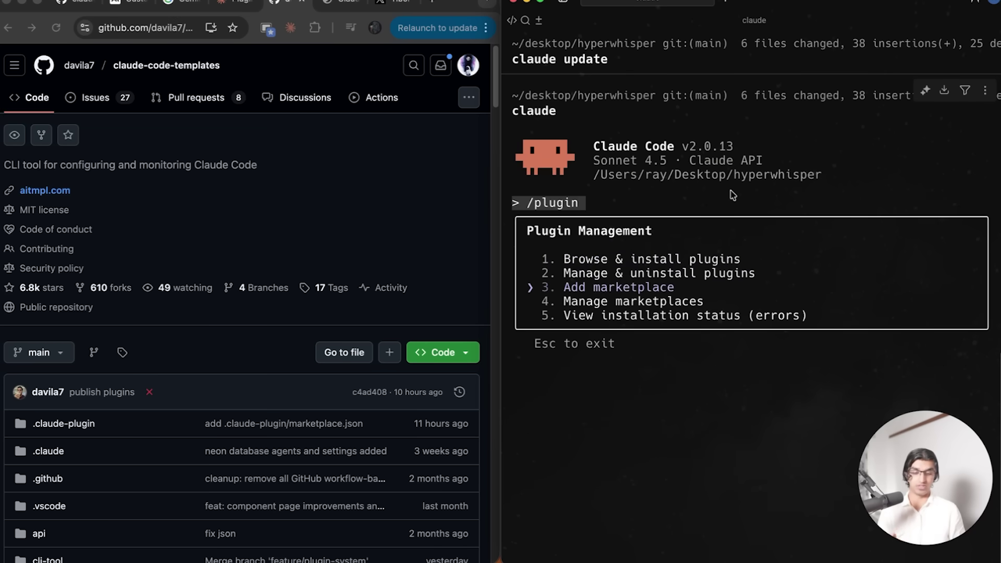
key("up")
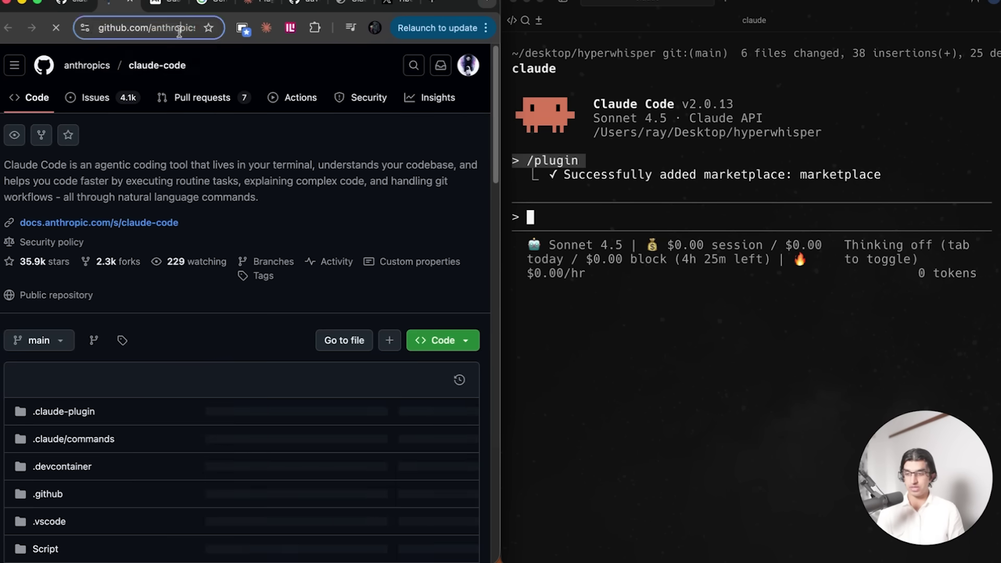
- Rerun /plugin to list the claude-code-templates and claude-code-plugins marketplaces
type("/")
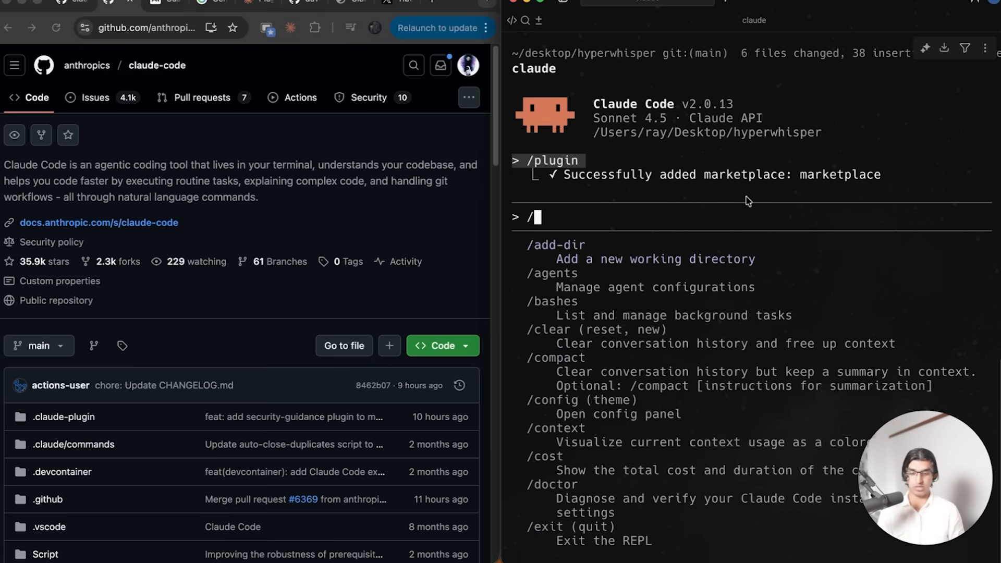
type("plugin")
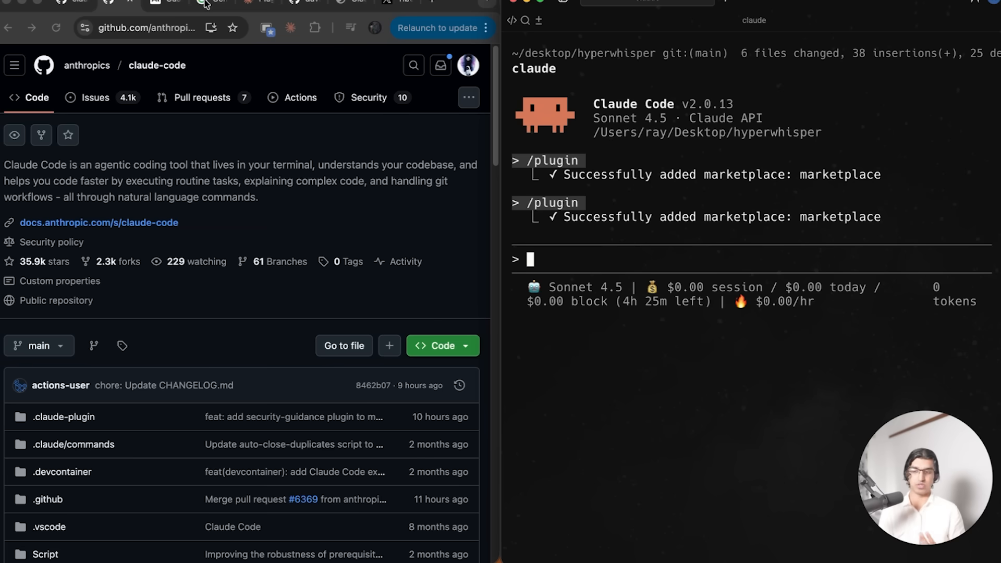
type("/p")
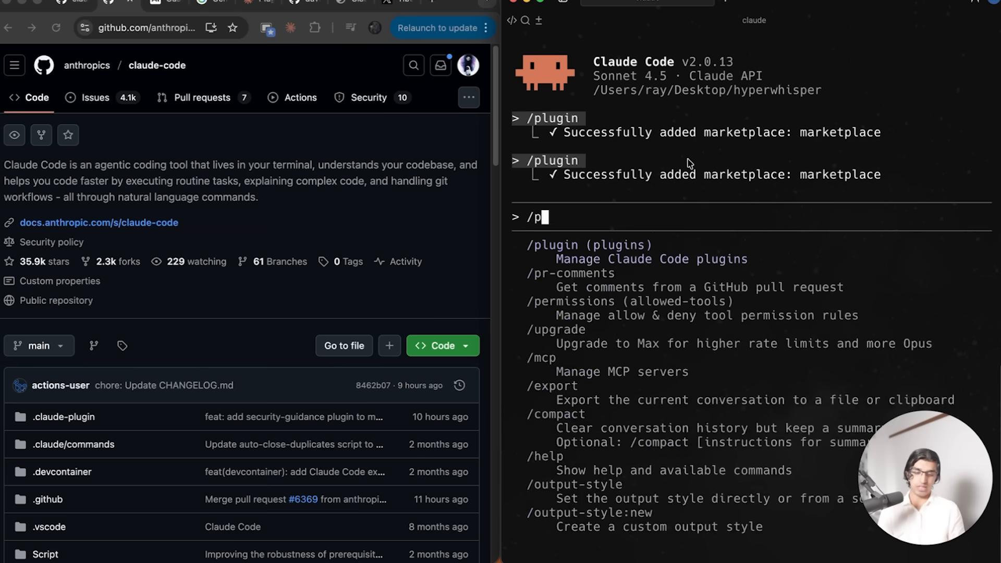
type("lugin")
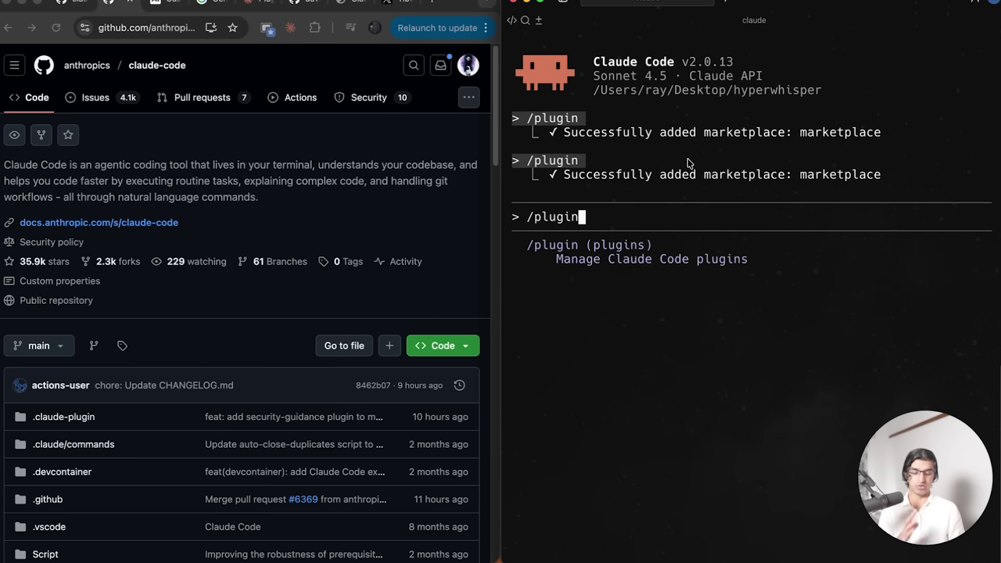
key("Enter")
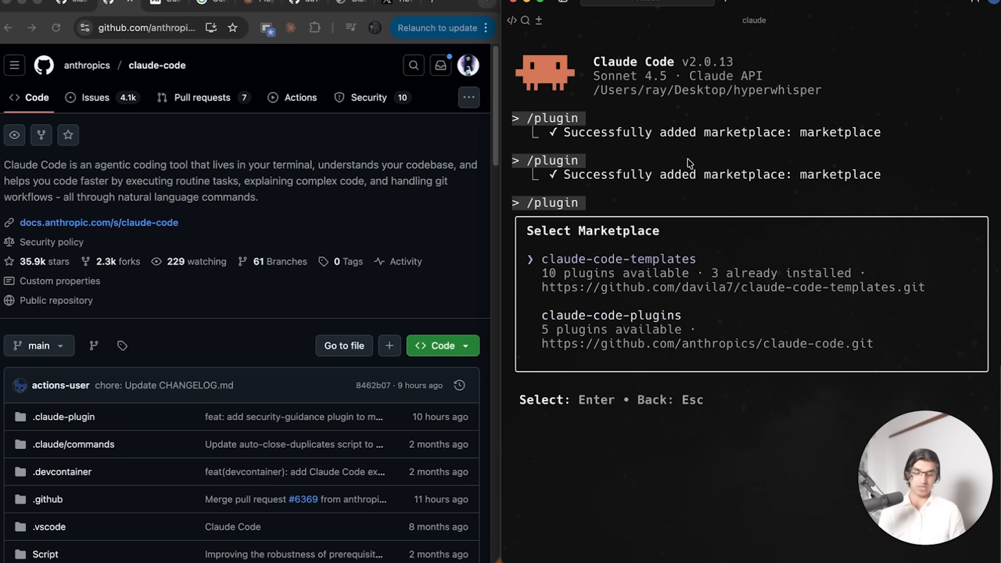
- From claude-code-plugins, select feature-dev and security-guidance and install both plugins
key("down")
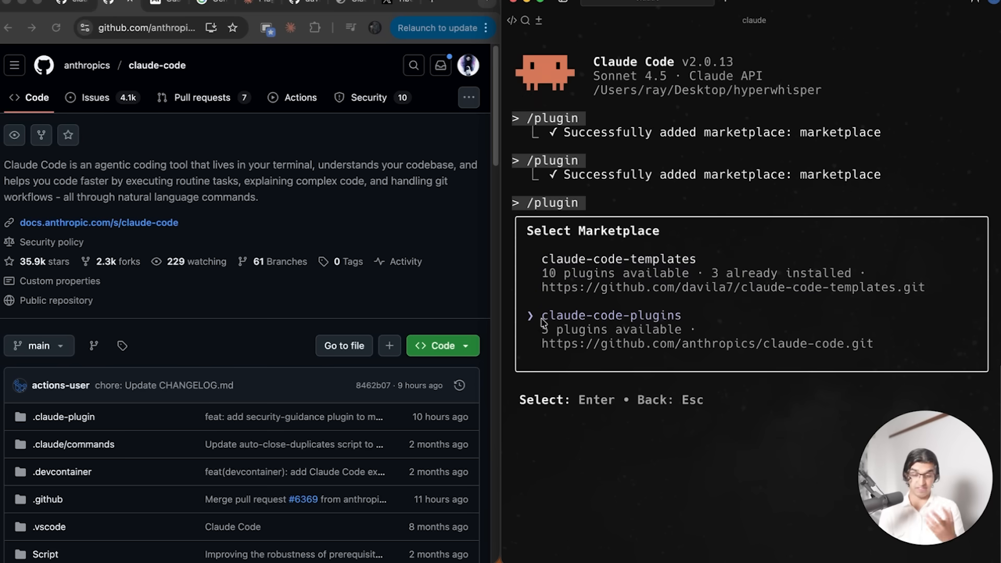
mouse_move(917, 343)
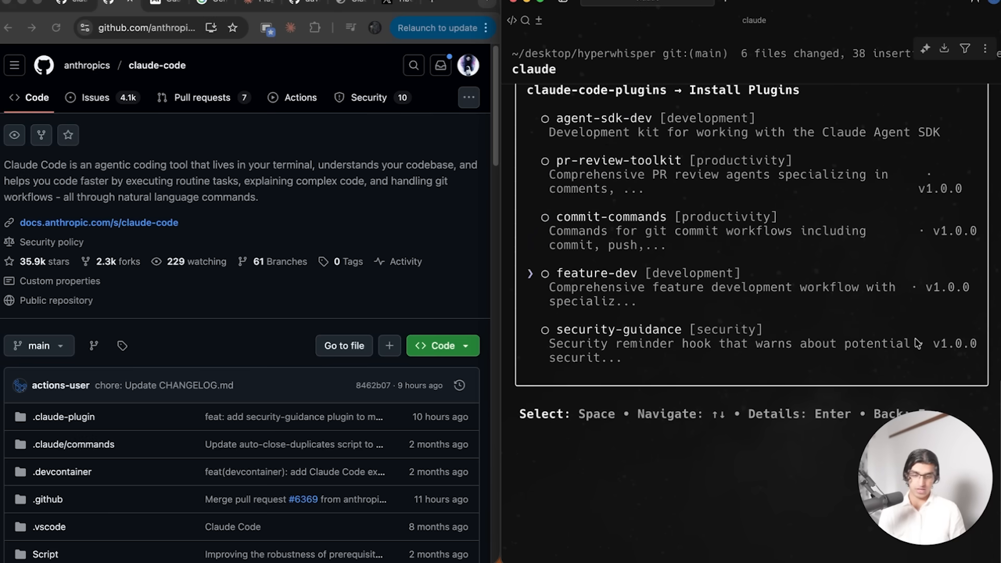
key("enter")
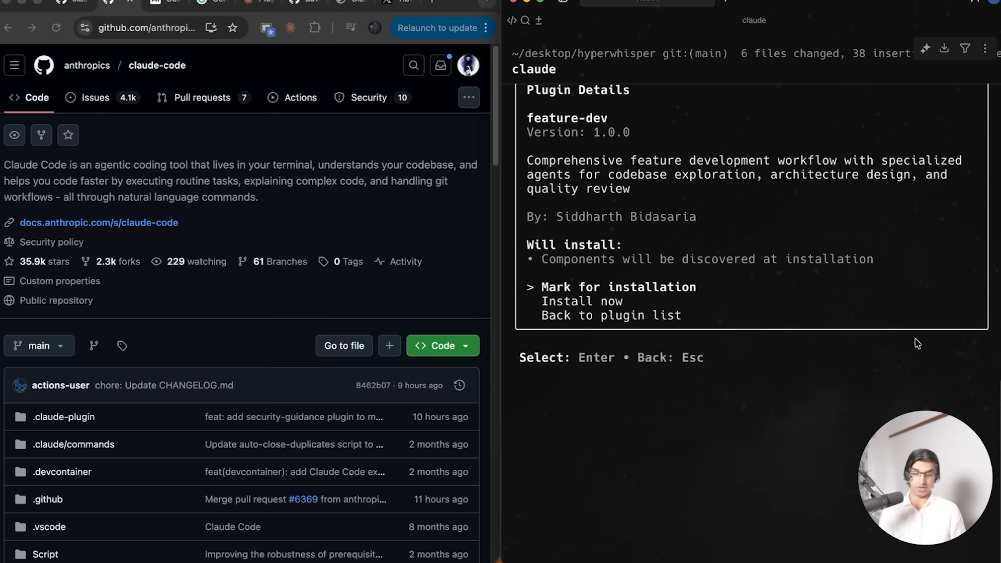
key("Escape")
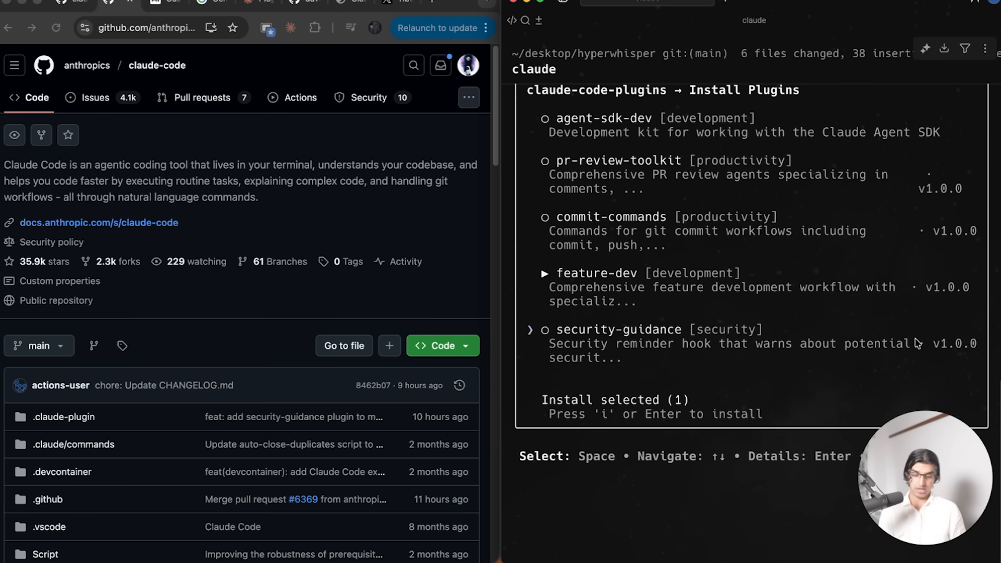
key("Enter")
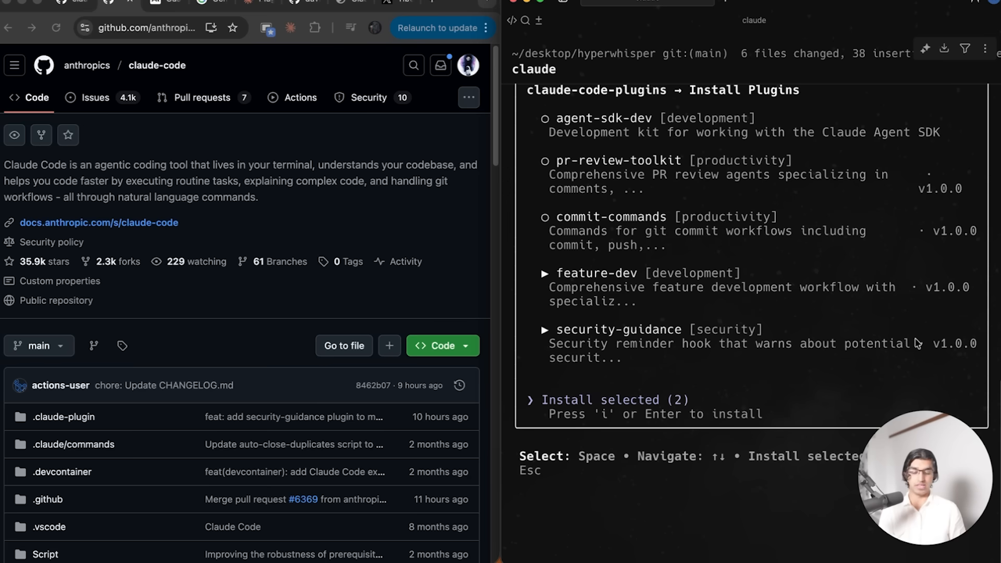
key("Enter")
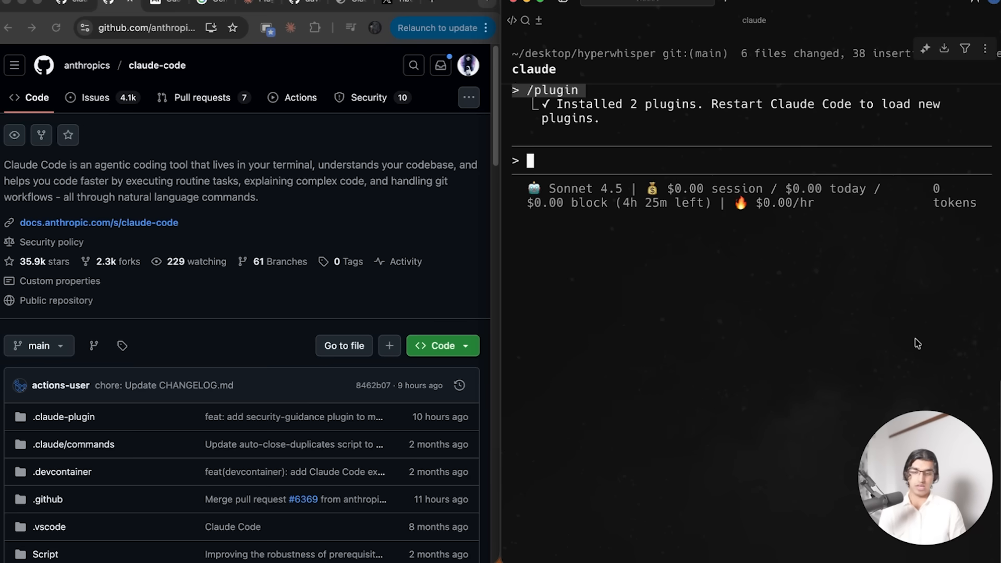
- Uninstall security-pro and documentation-generator, restart, and run /feature-dev:feature-dev from /plugin
type("/plugin")
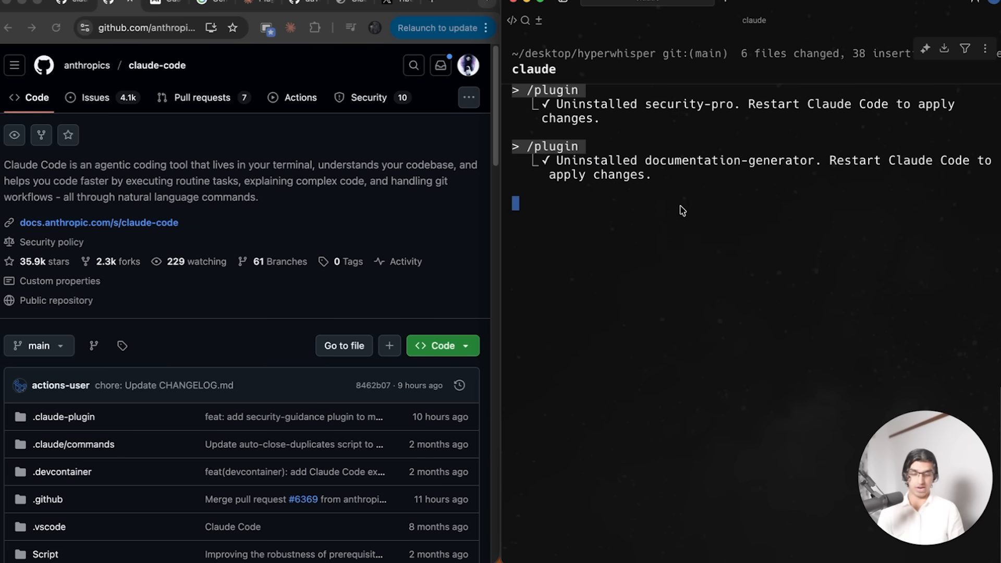
type("/p")
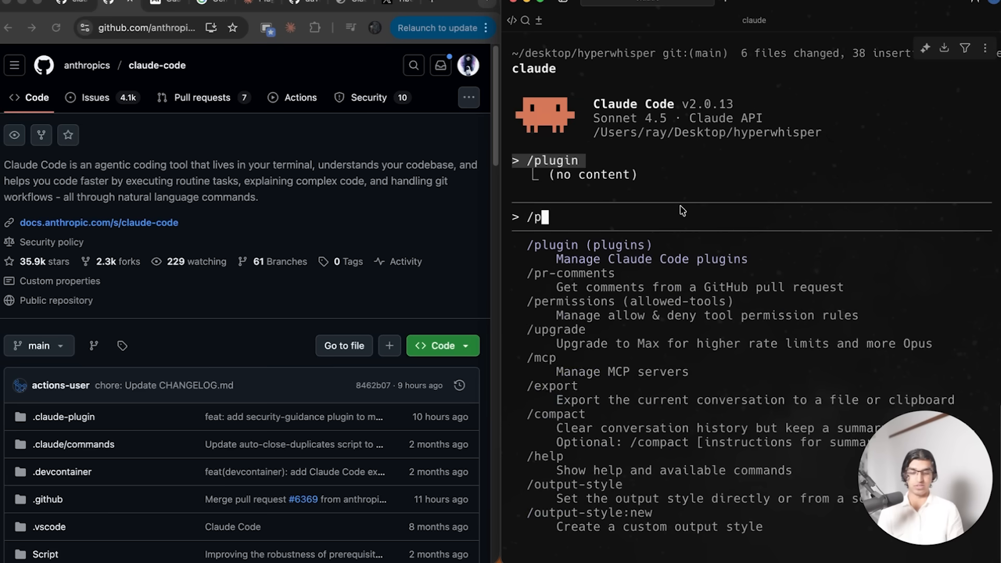
type("lugin")
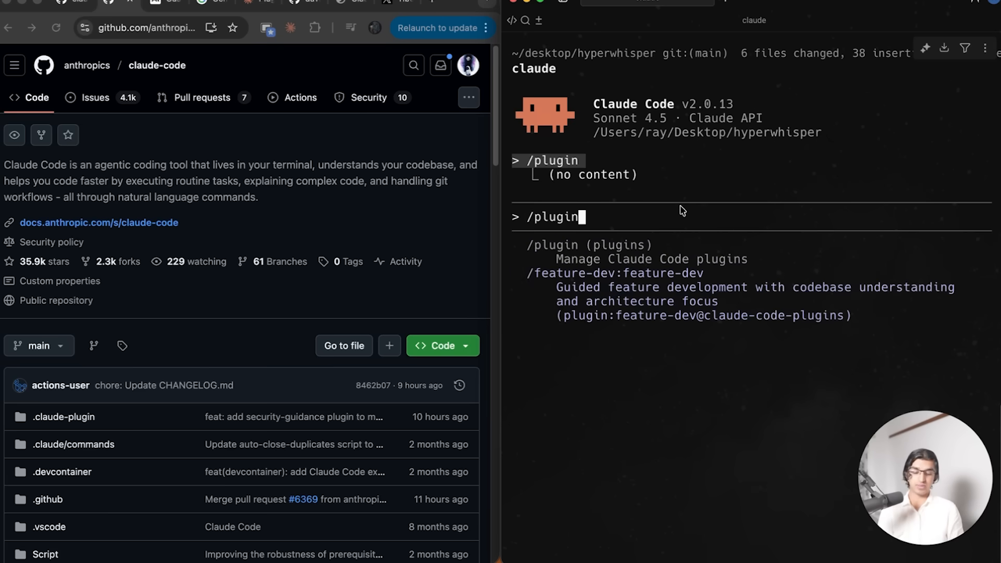
mouse_move(607, 290)
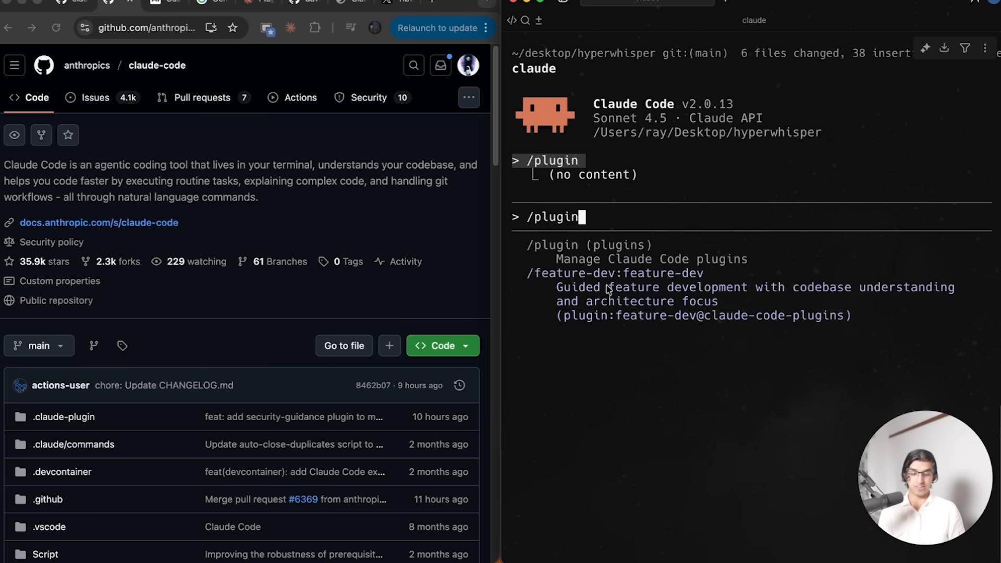
mouse_move(642, 307)
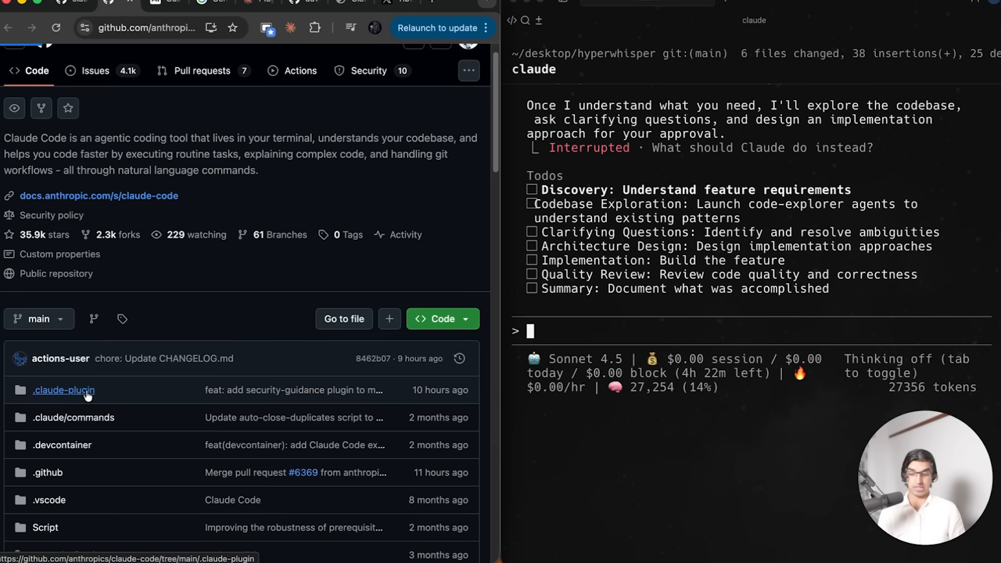
- Browse from .claude-plugin back to the repo root, then into plugins/feature-dev/agents
left_click(68, 390)
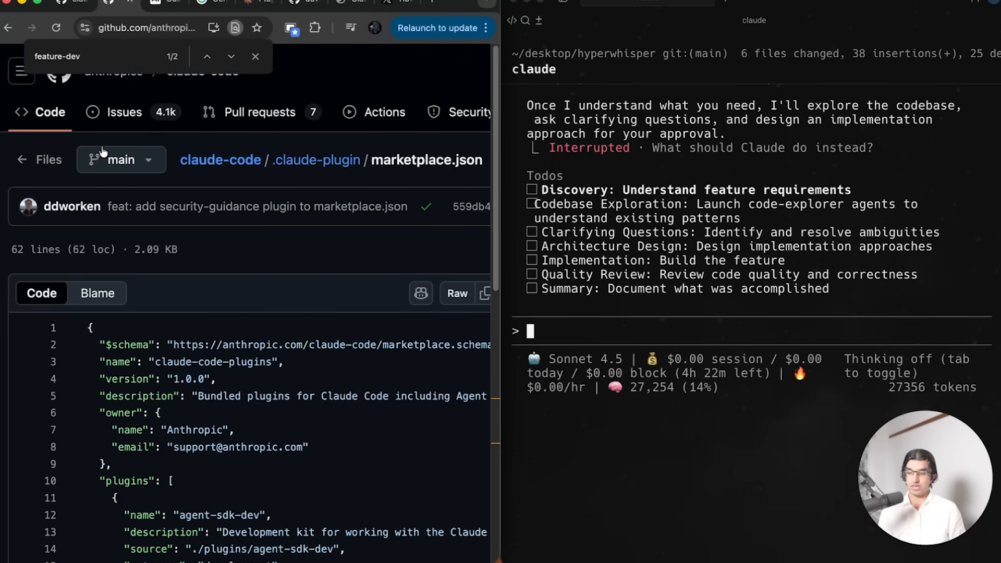
left_click(50, 112)
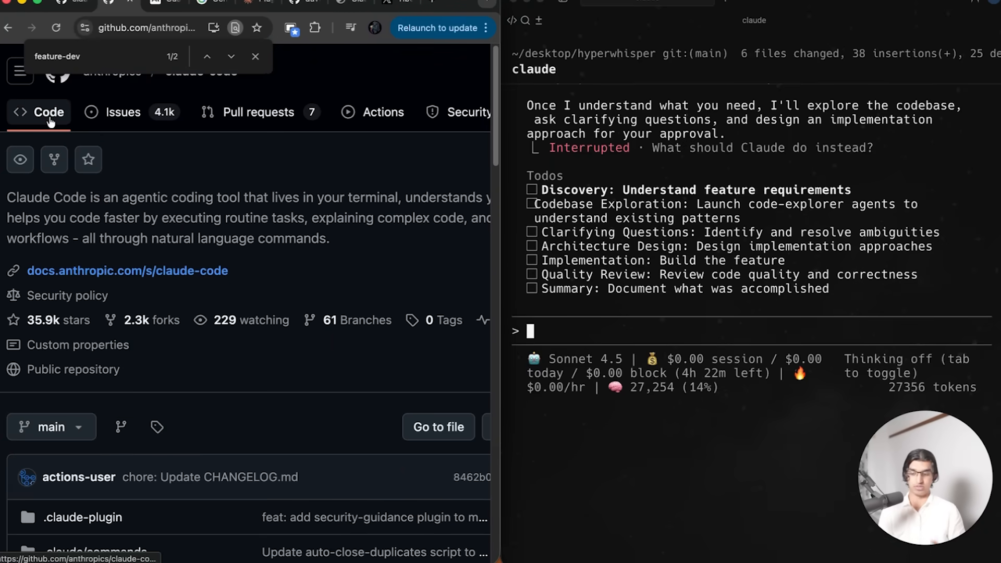
scroll("down", 3)
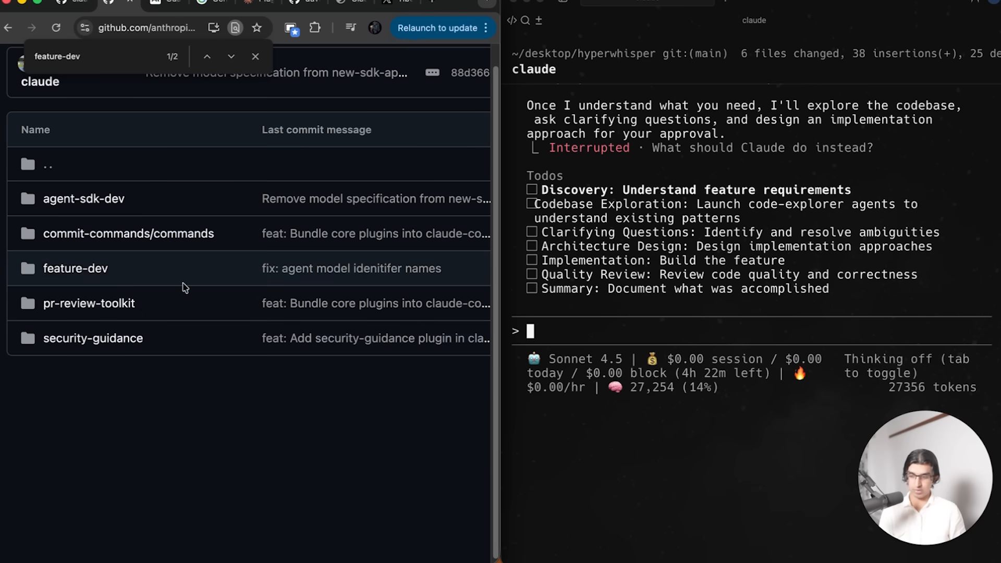
left_click(76, 268)
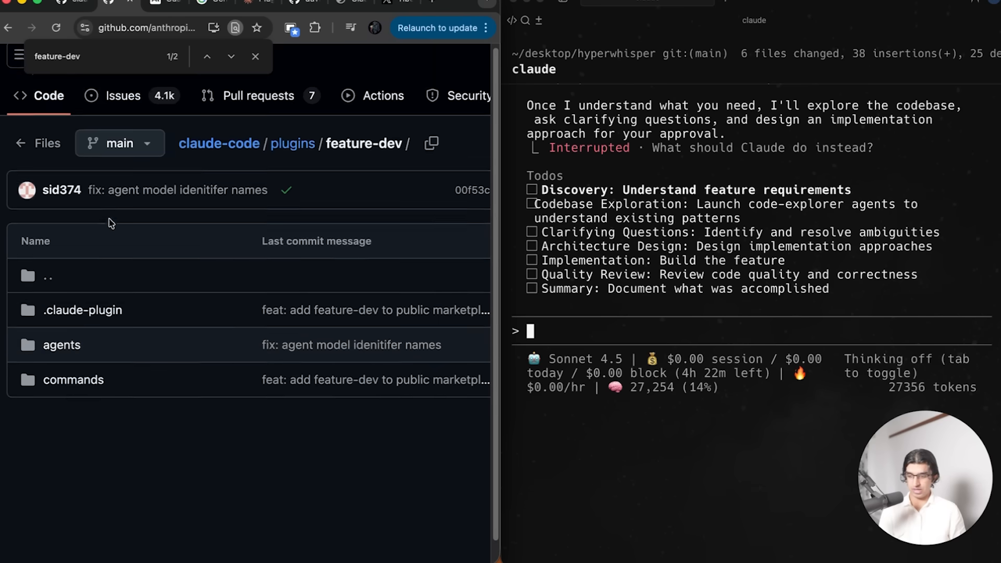
left_click(60, 345)
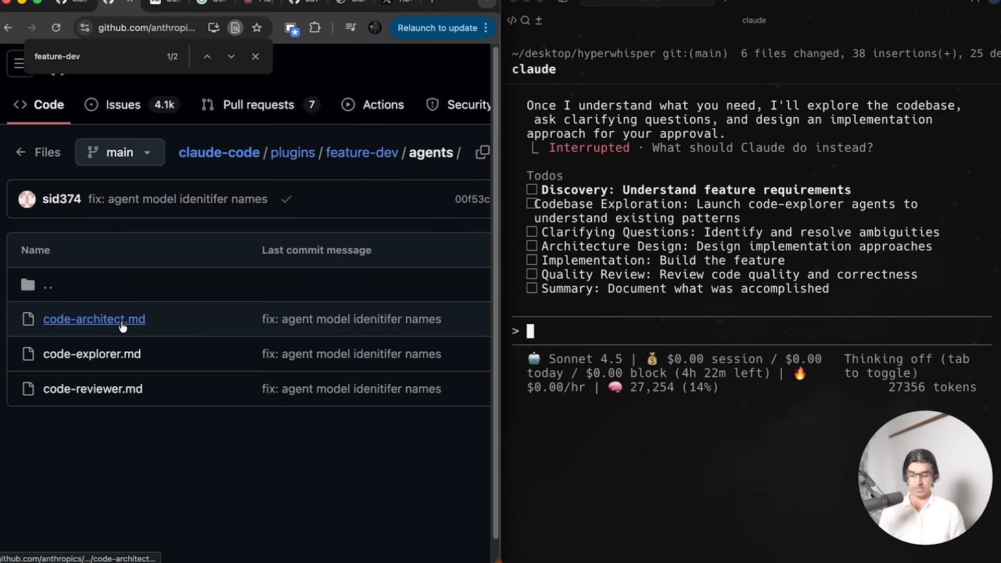
type("/agent")
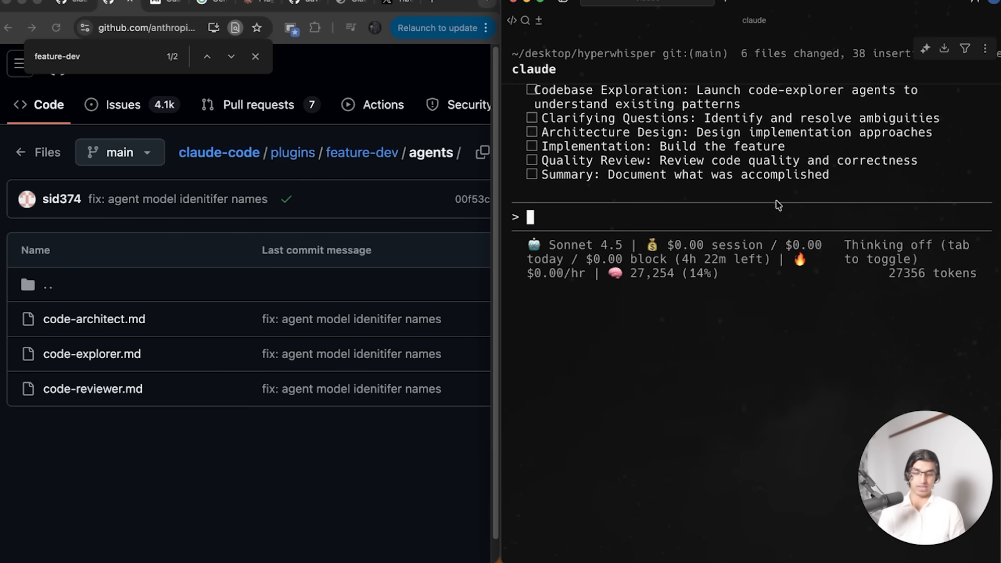
type("@featur")
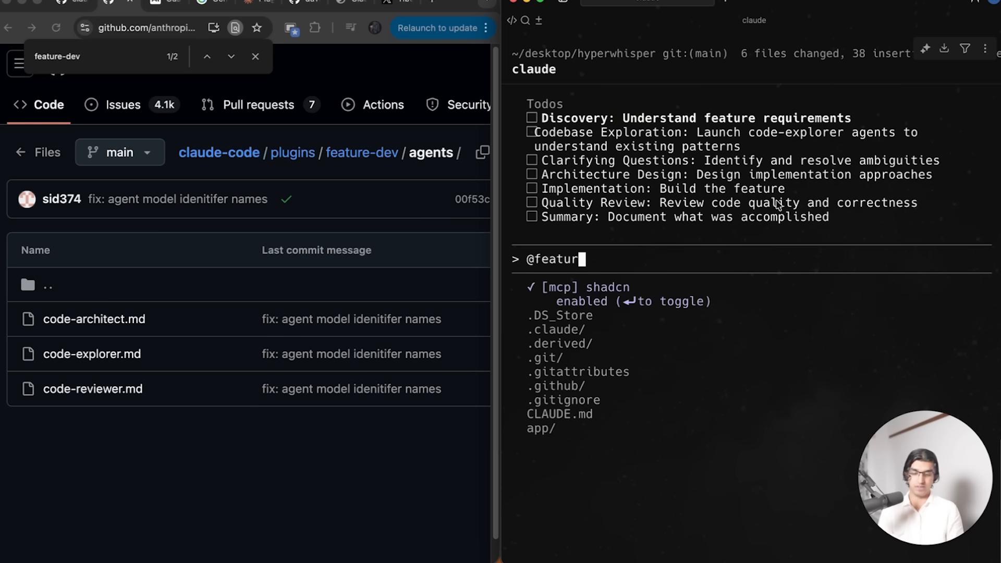
type("e-dev")
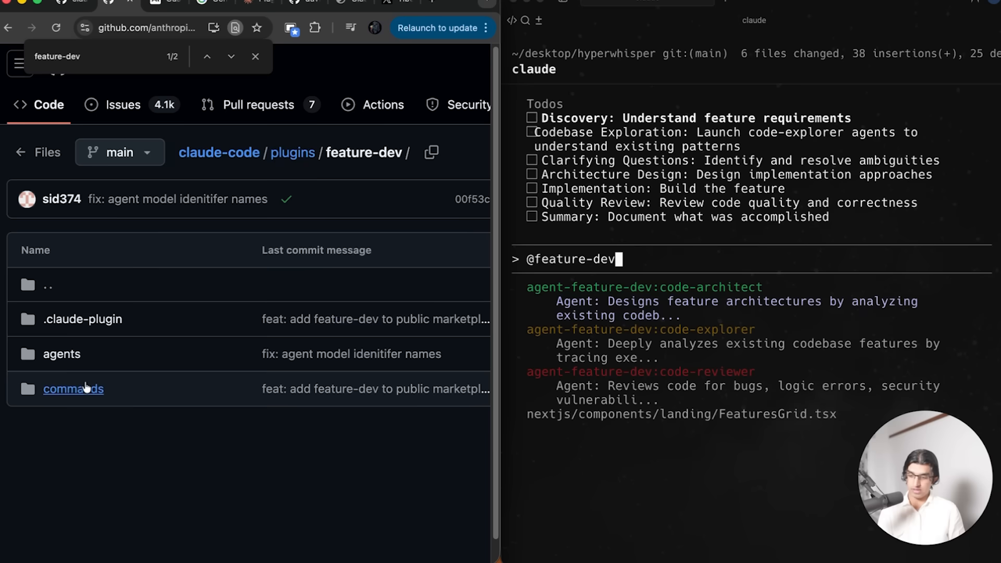
- Open feature-dev.md from the feature-dev commands folder and scroll its preview
left_click(73, 388)
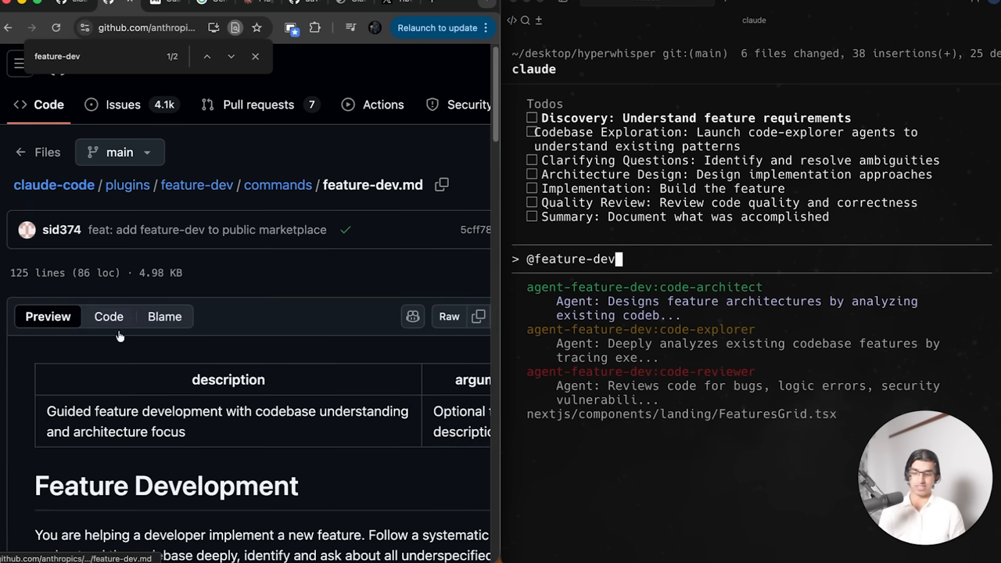
scroll("down", 3)
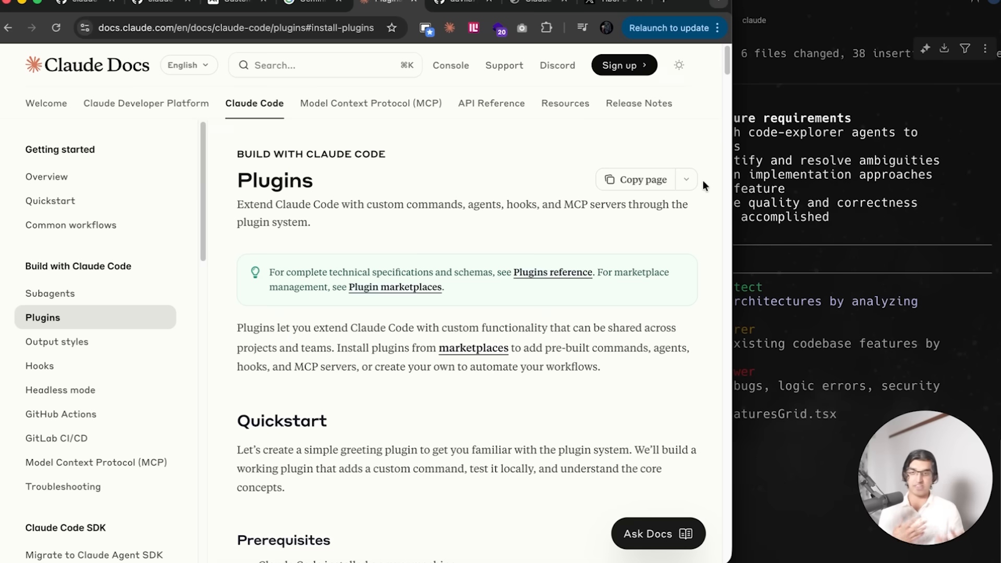
scroll("down", 3)
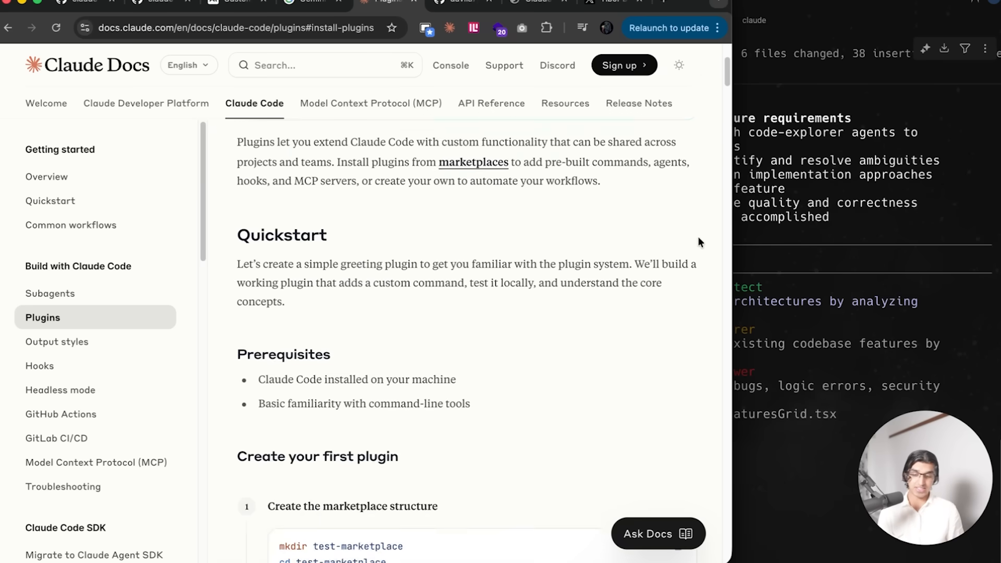
scroll("down", 3)
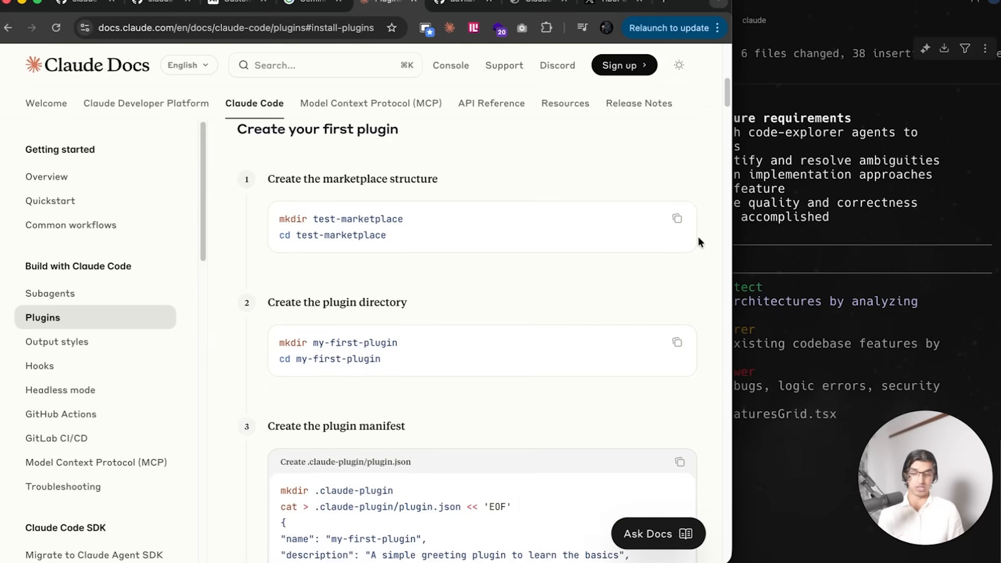
scroll("down", 3)
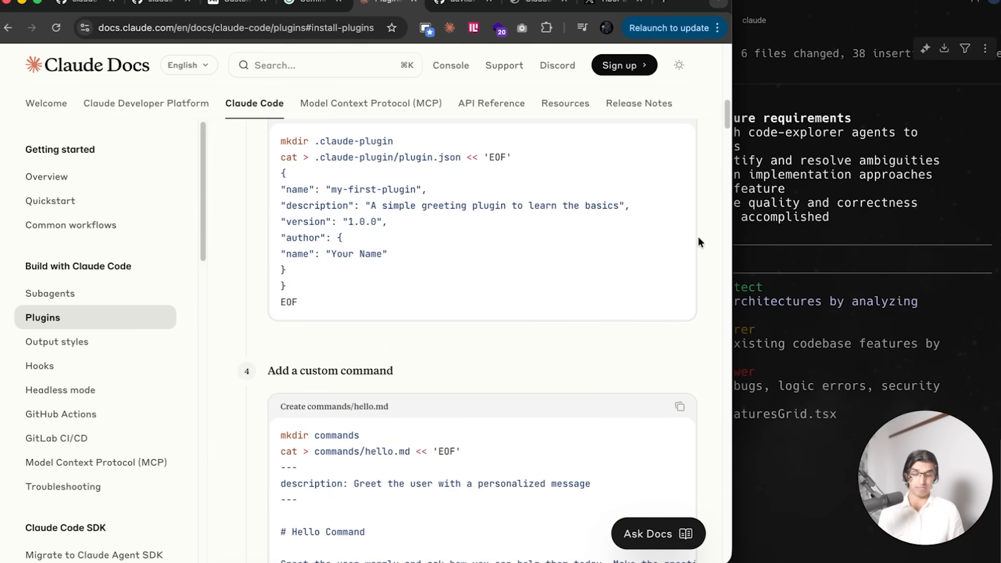
scroll("down", 3)
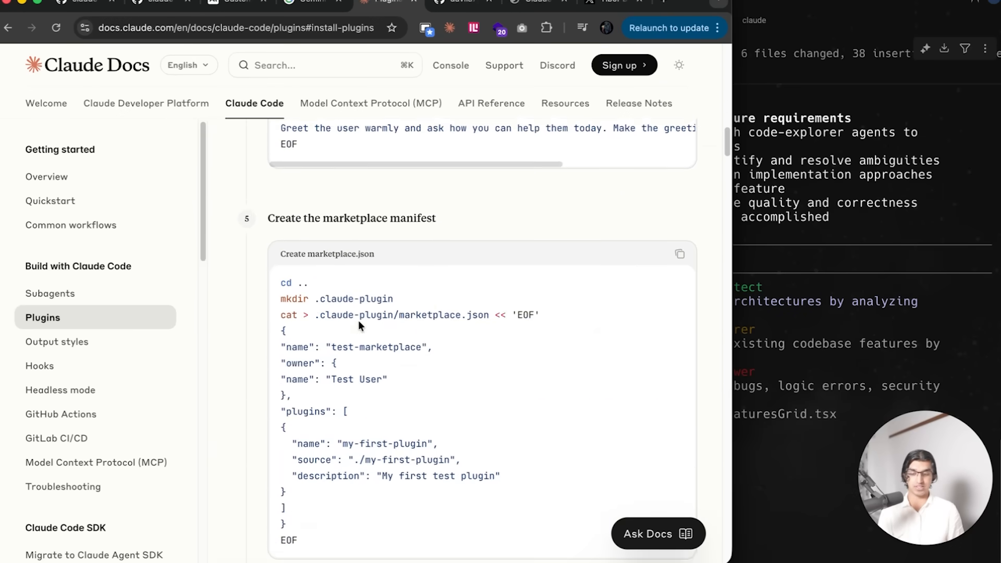
scroll("down", 3)
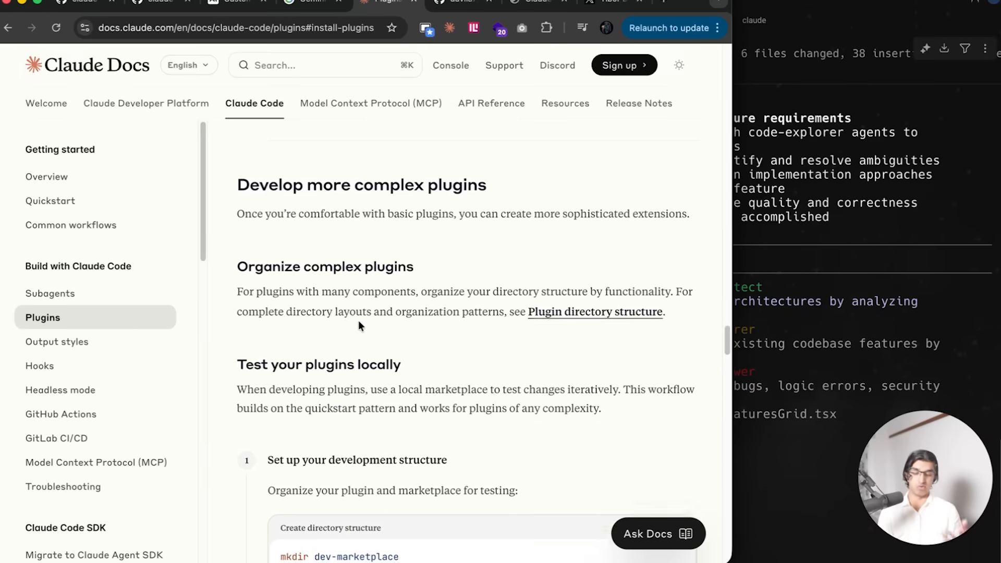
scroll("down", 3)
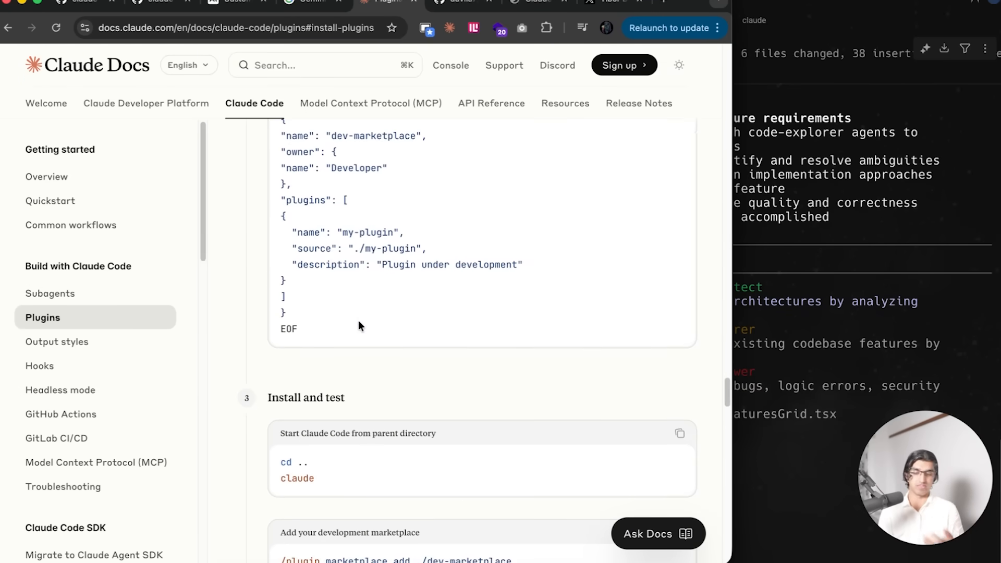
mouse_move(378, 307)
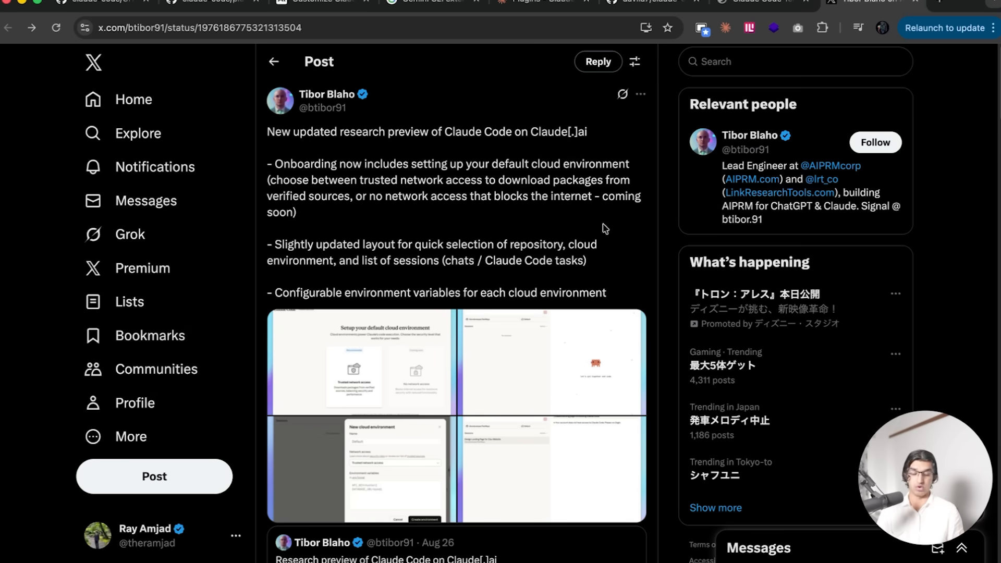
- Open the post's first screenshot and advance to the New cloud environment form
left_click(354, 362)
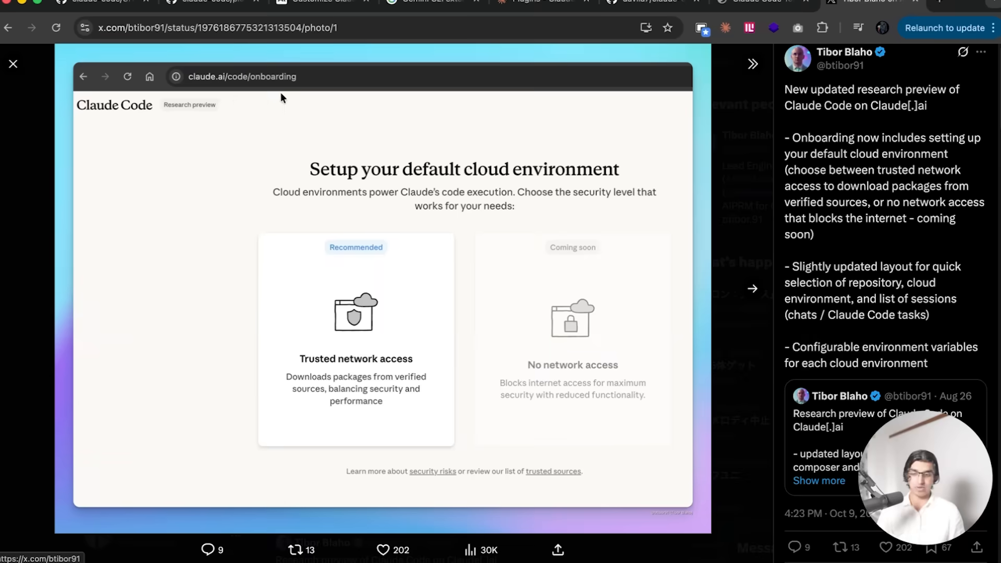
mouse_move(401, 130)
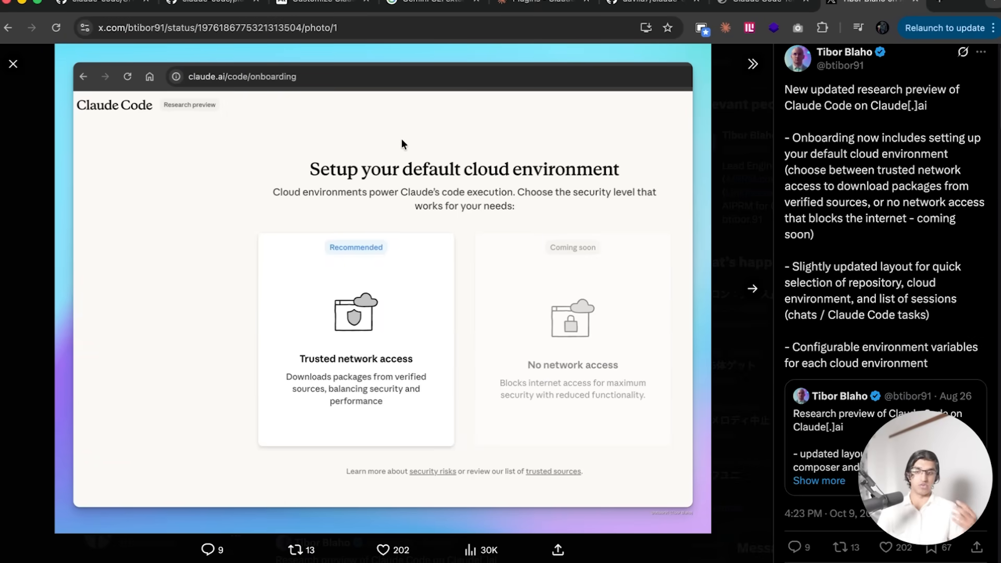
mouse_move(479, 246)
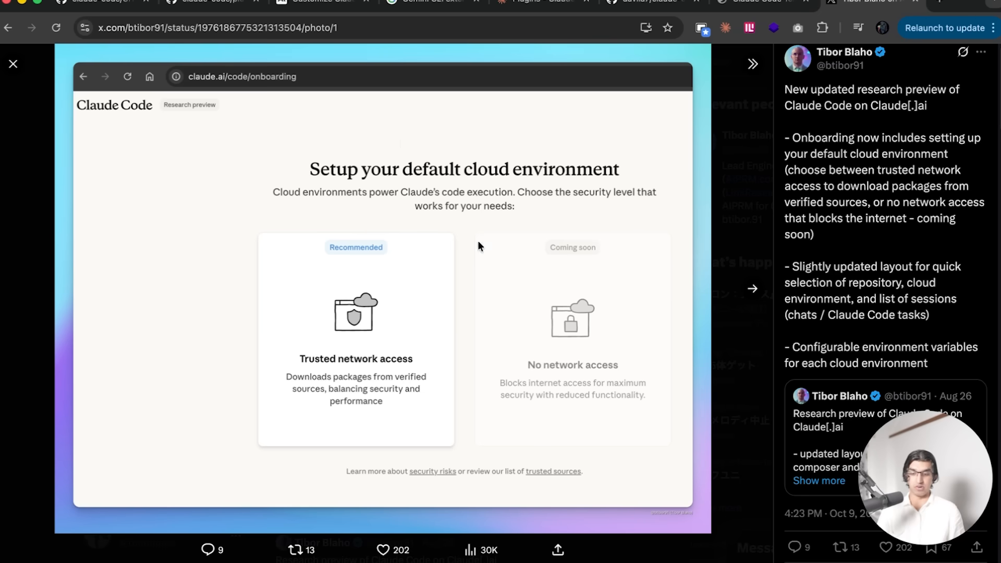
mouse_move(526, 228)
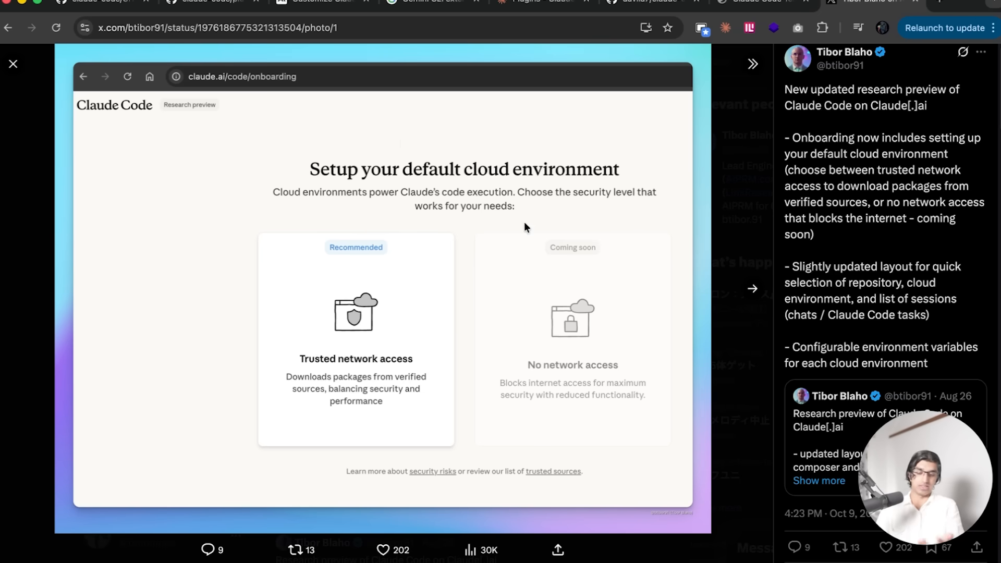
left_click(752, 288)
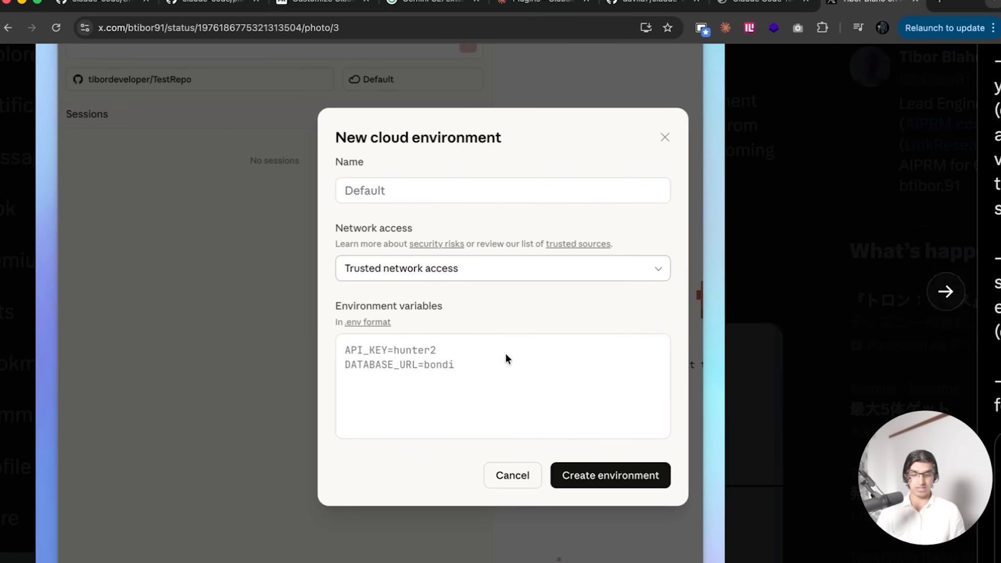
left_click(946, 291)
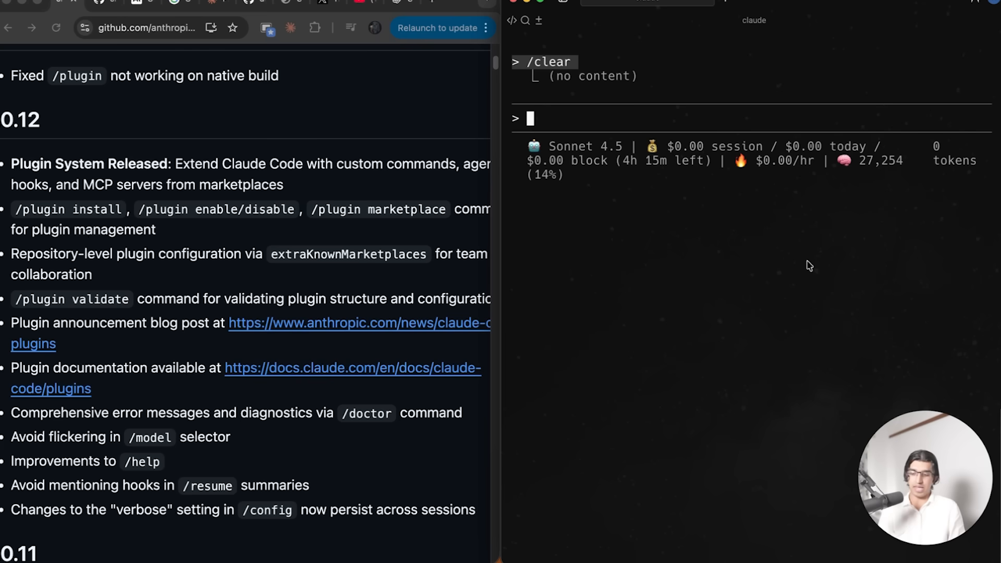
- Browse /help's tabs, including plugin custom commands, then open /config showing Verbose output true
type("/")
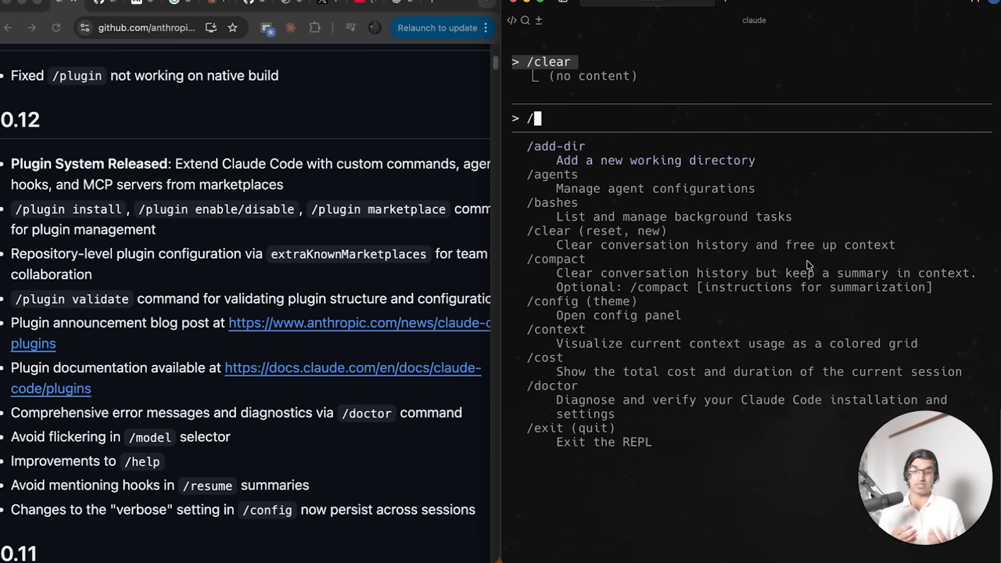
type("/doctor")
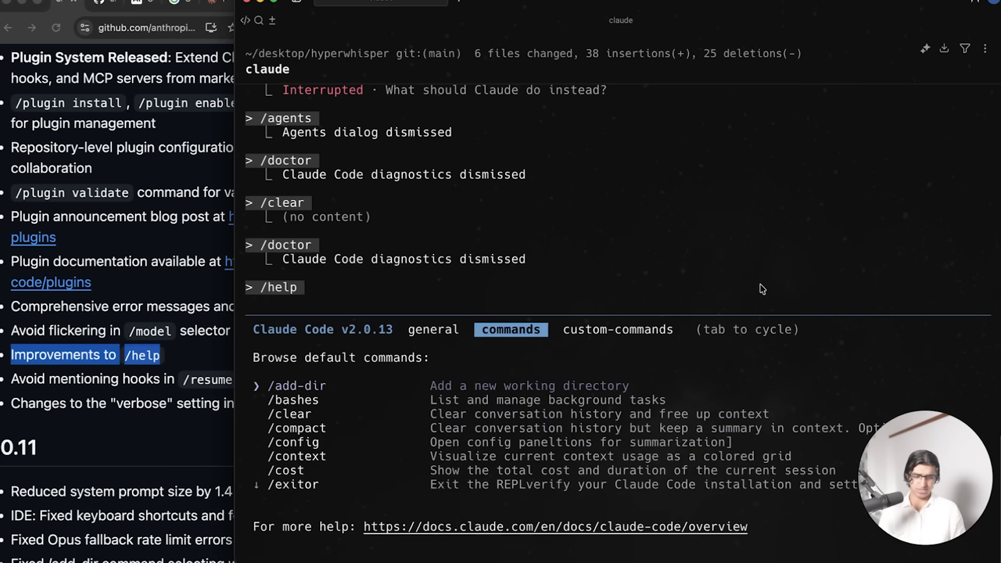
left_click(618, 330)
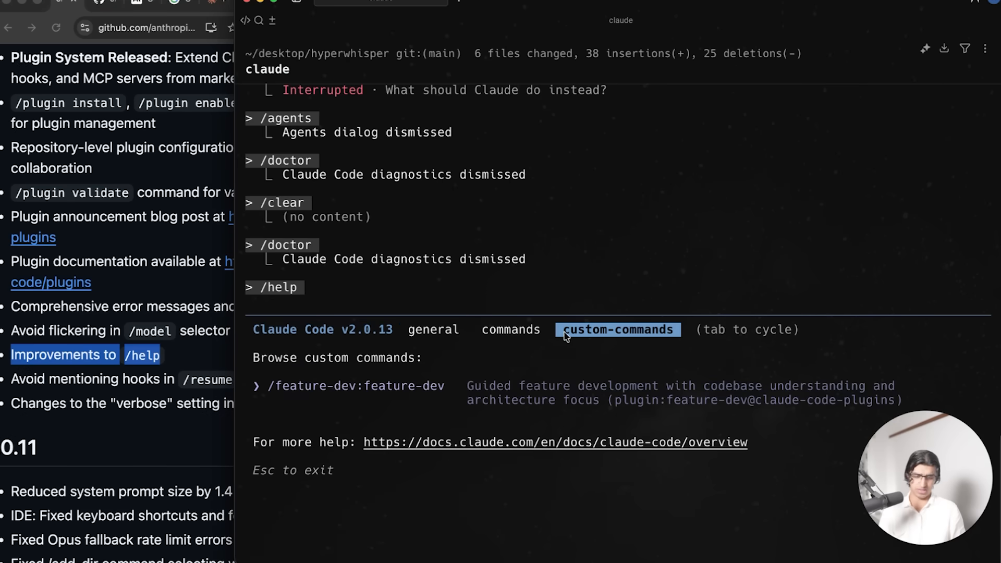
key("tab")
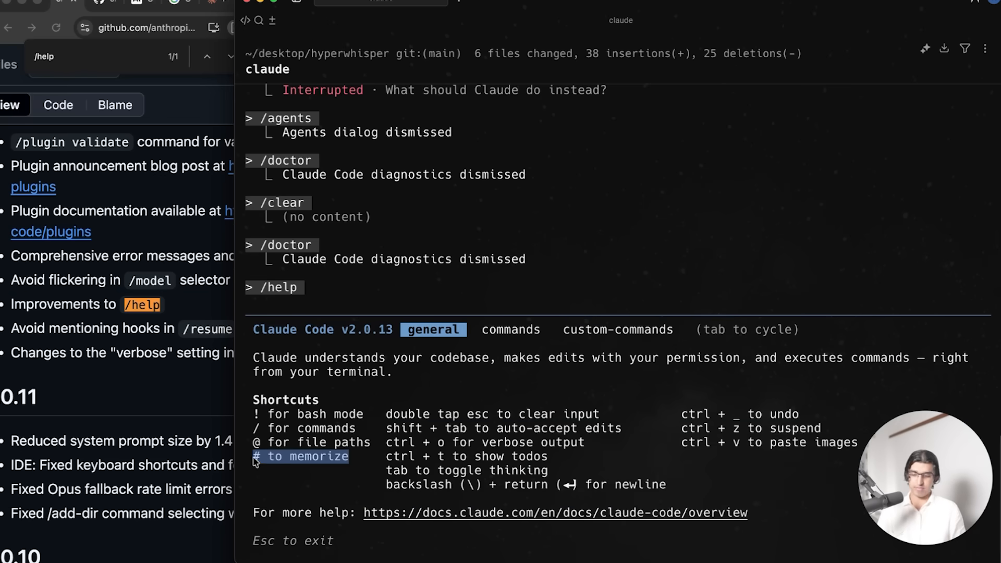
mouse_move(350, 461)
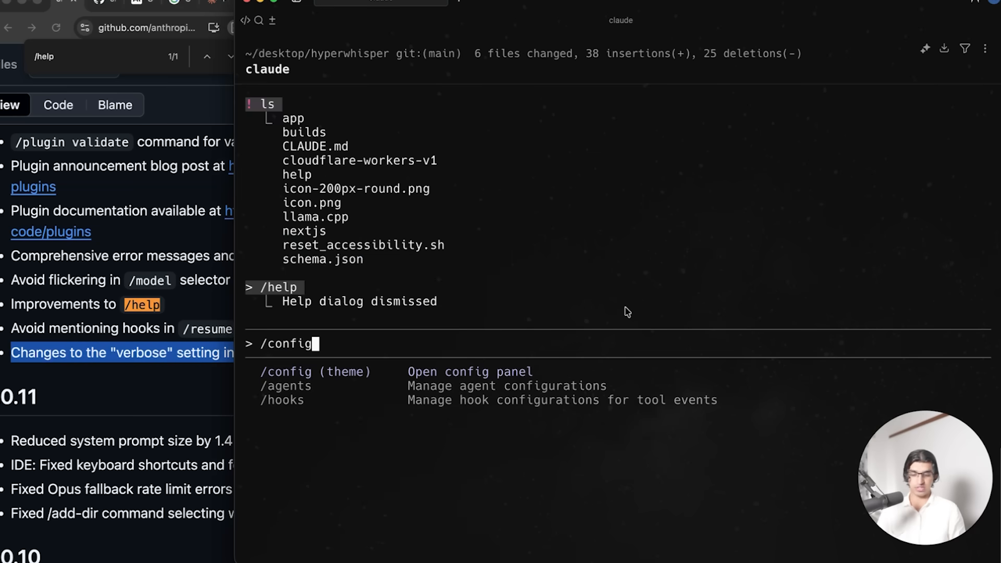
key("Enter")
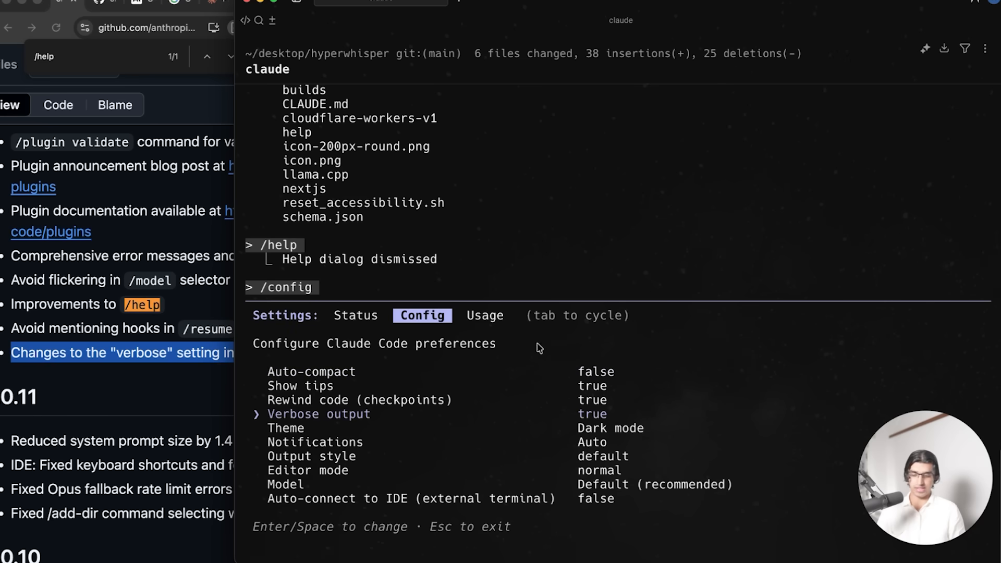
mouse_move(633, 280)
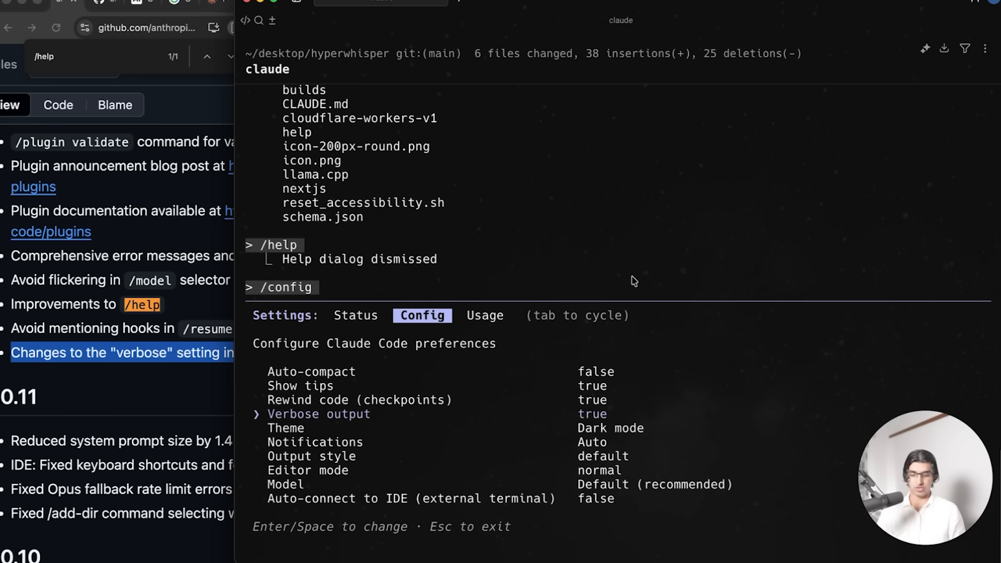
mouse_move(365, 471)
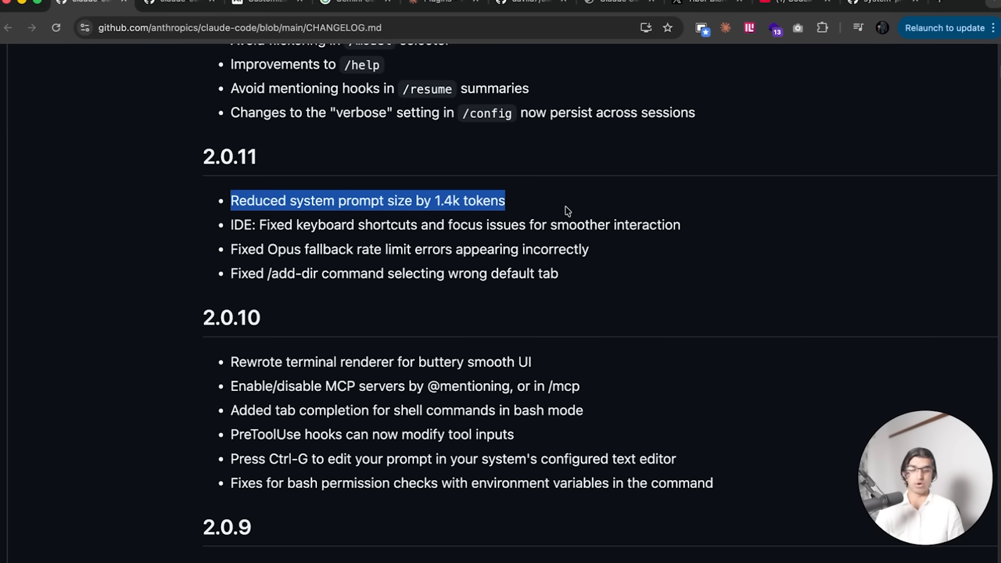
- Select the 2.0.11 'Reduced system prompt size' line about the 1.4k-token cut
left_click(567, 211)
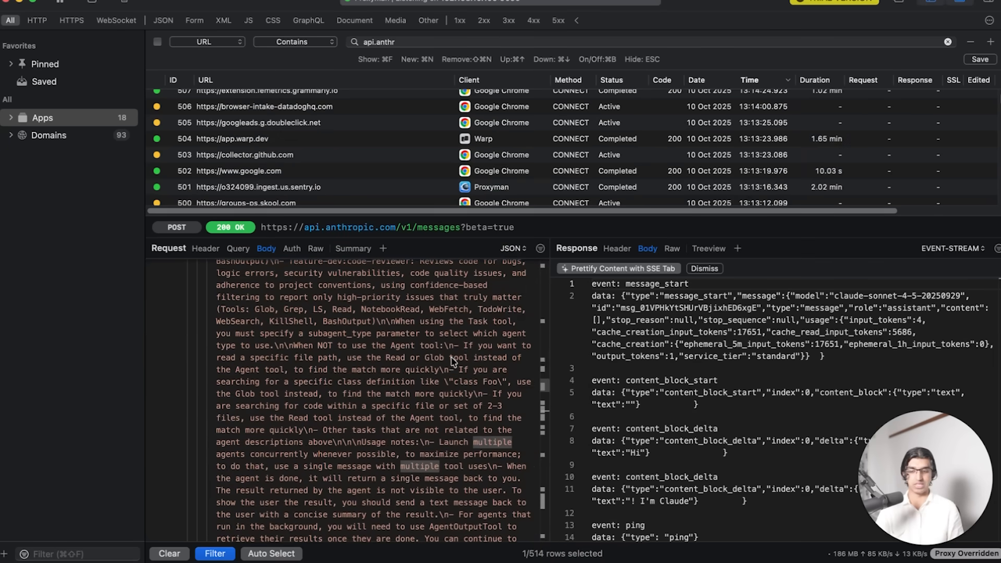
- Scroll the captured POST /v1/messages body, then return to the terminal beside the changelog
scroll("down", 3)
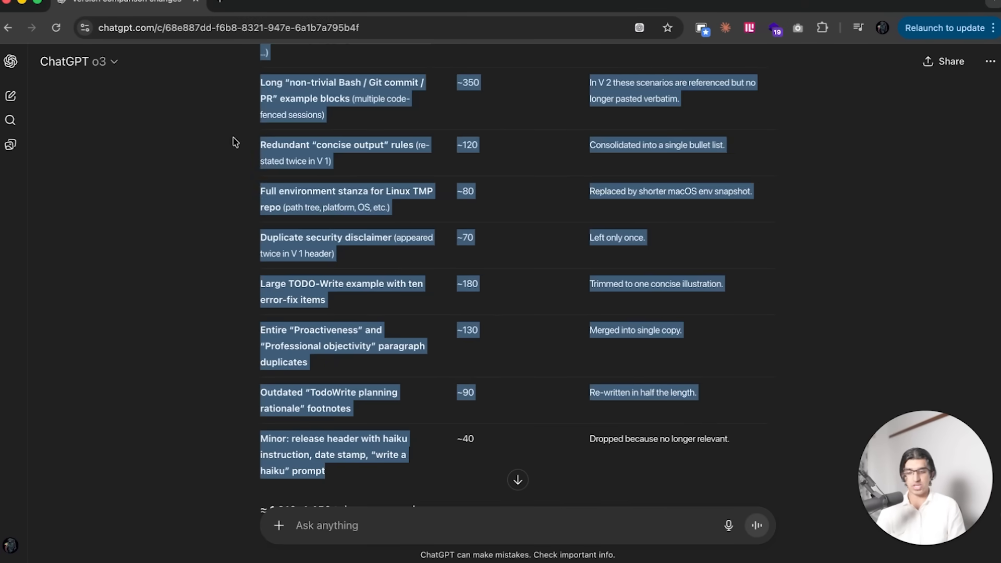
left_click(265, 284)
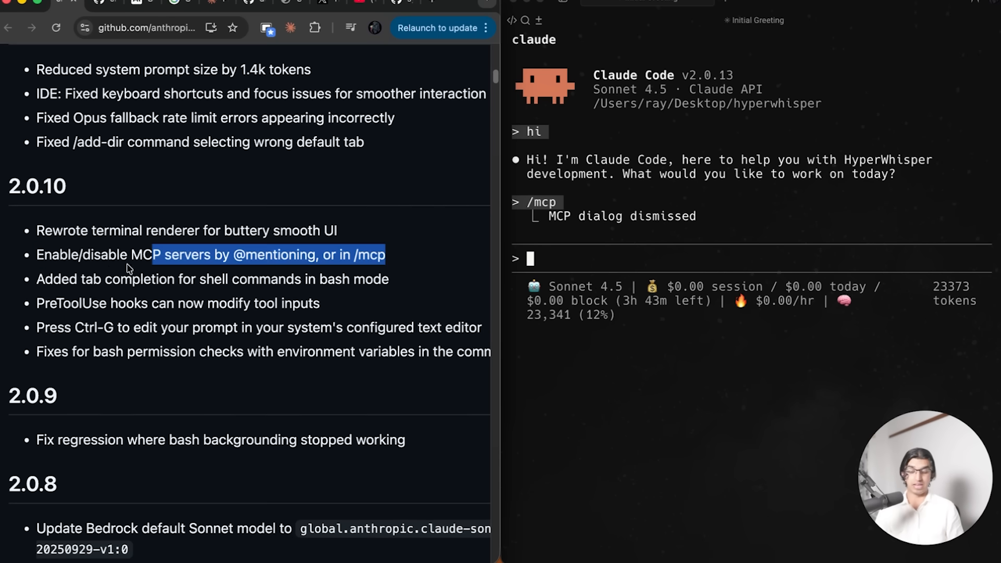
- Enter the /mcp command to manage the shadcn MCP server
type("/")
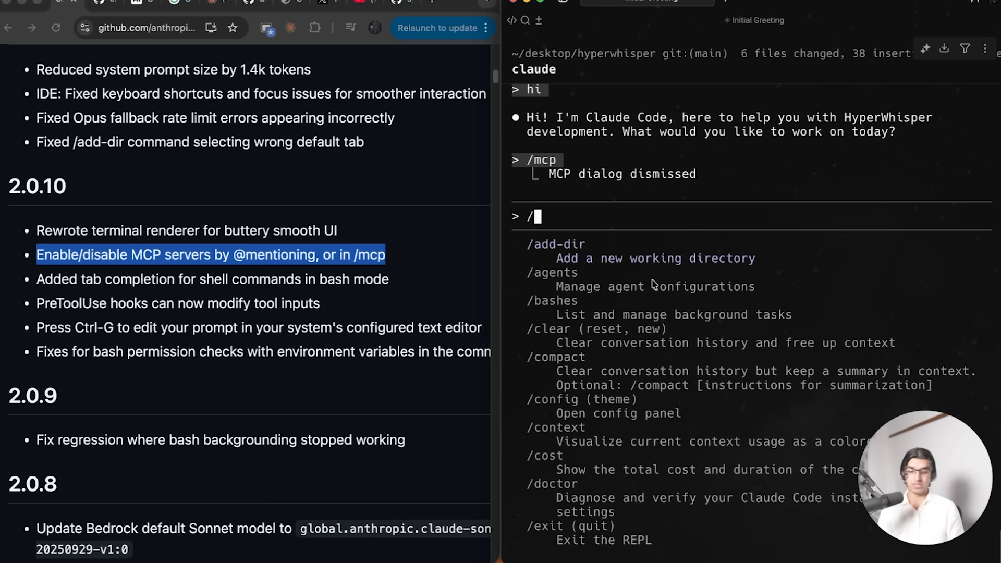
type("mcp")
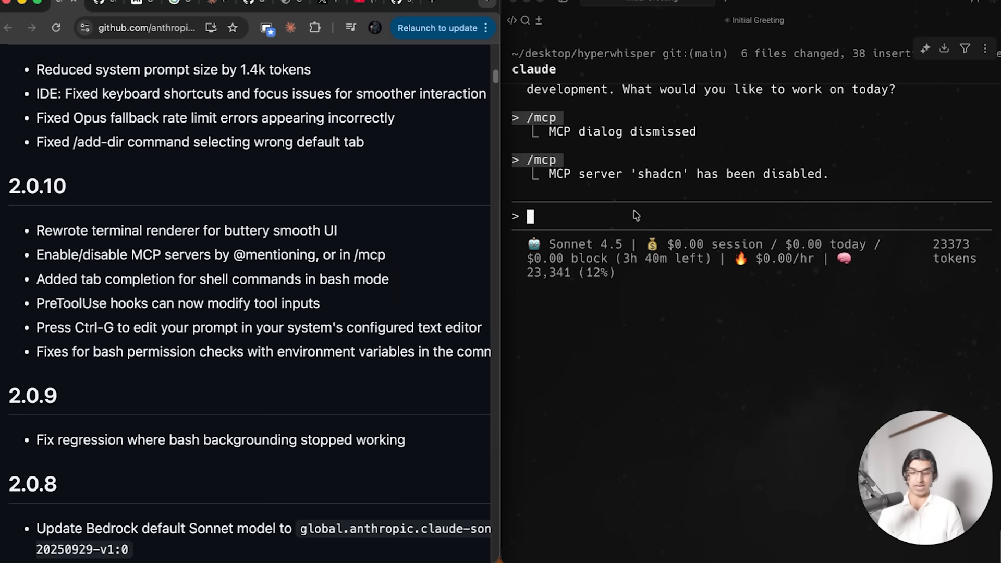
mouse_move(715, 202)
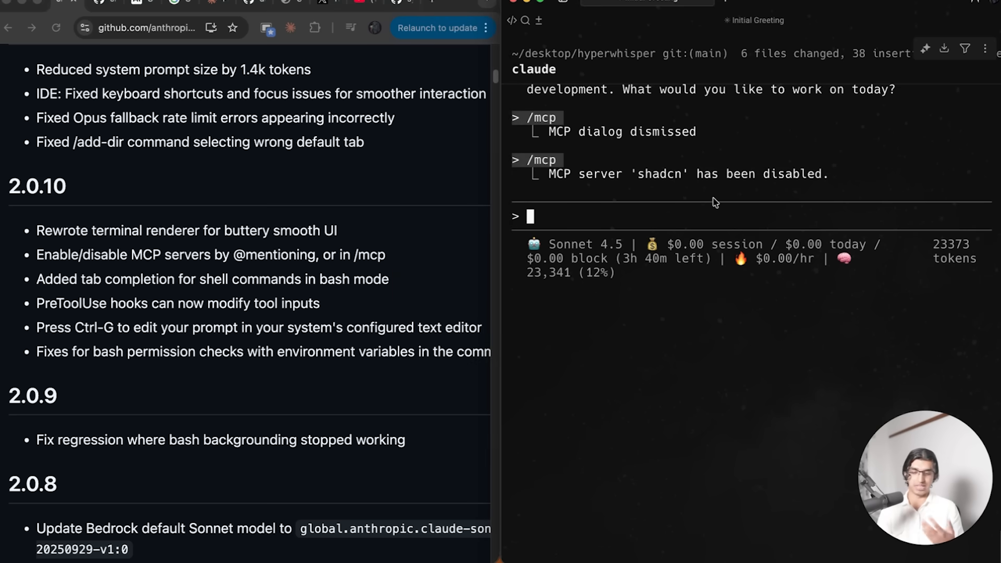
type("!")
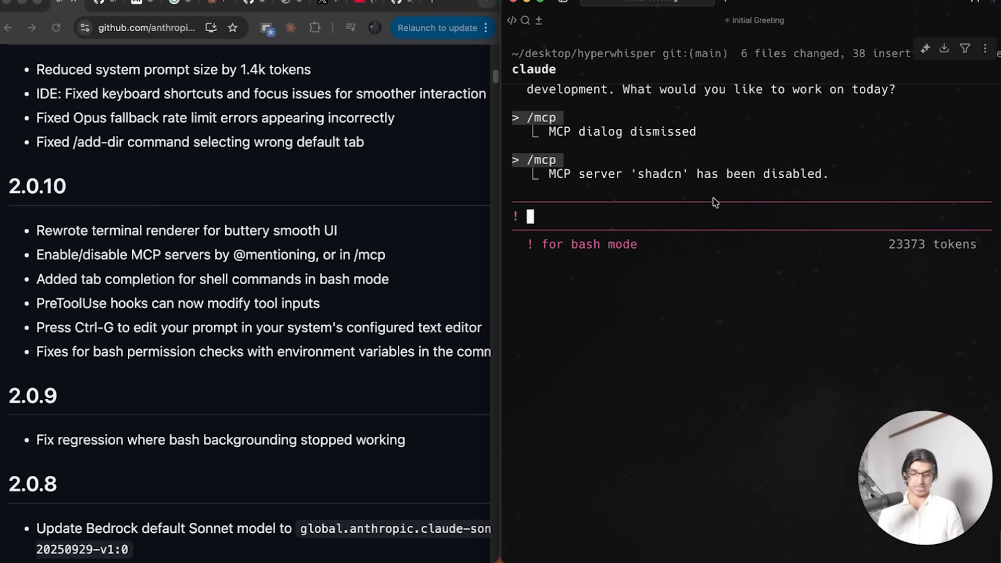
type("cd h")
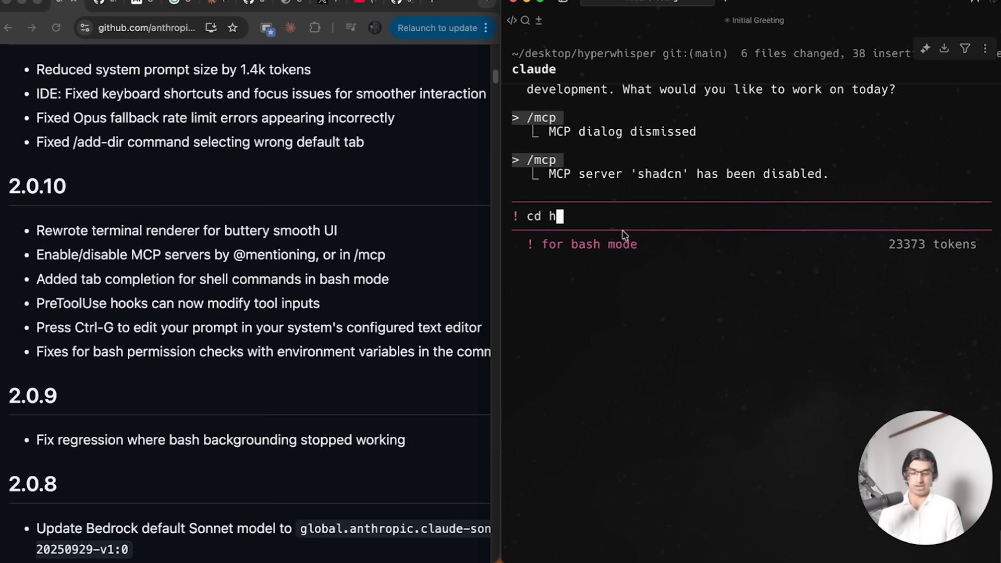
type("e")
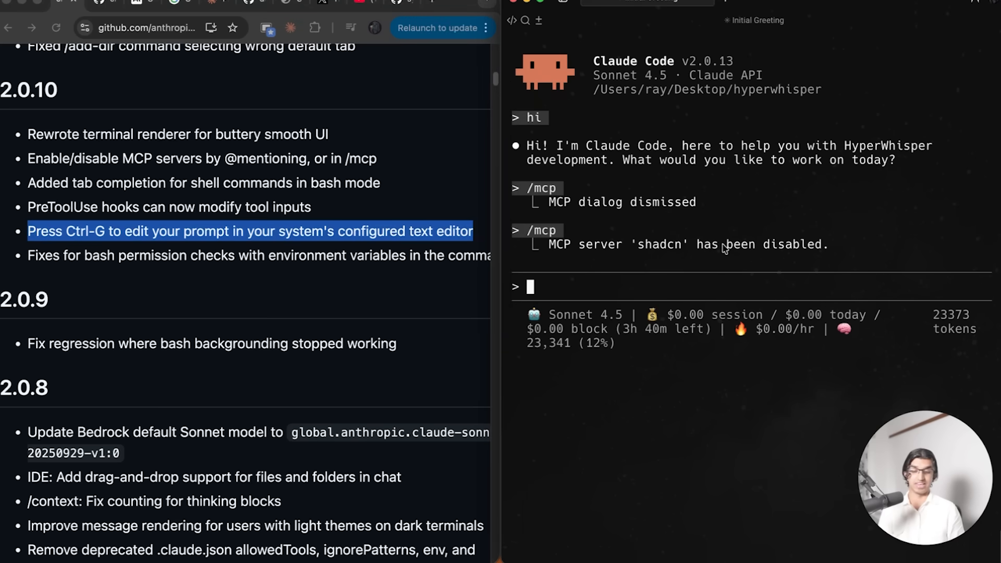
type("Subscrib")
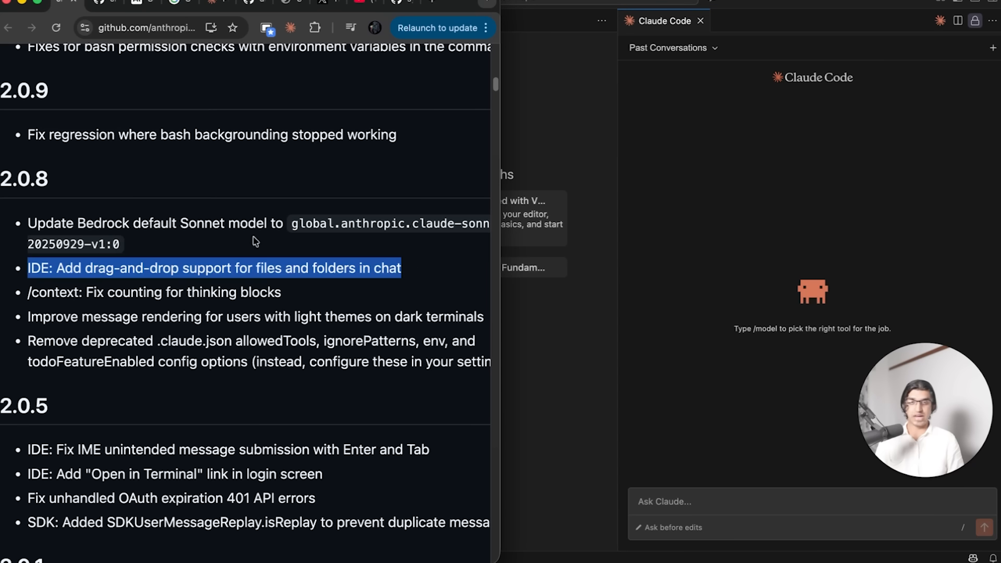
mouse_move(429, 273)
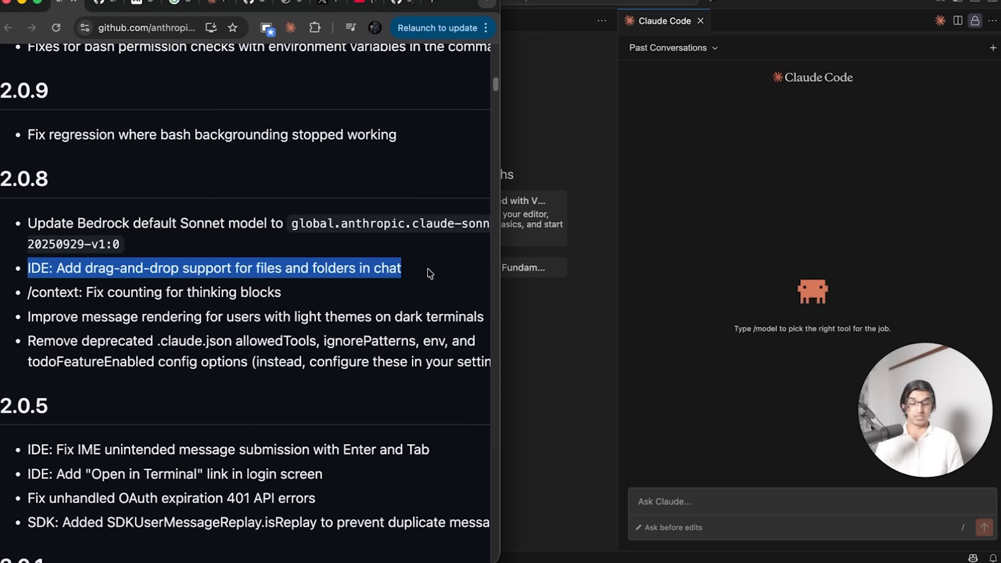
mouse_move(728, 275)
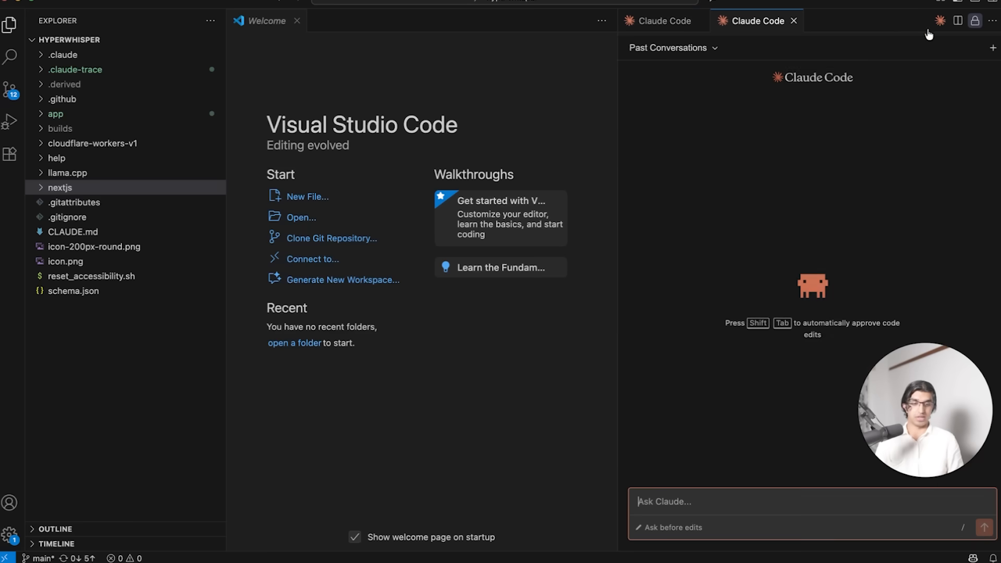
- Close the extra Claude Code chat and drag schema.json into the Ask Claude prompt
left_click(793, 21)
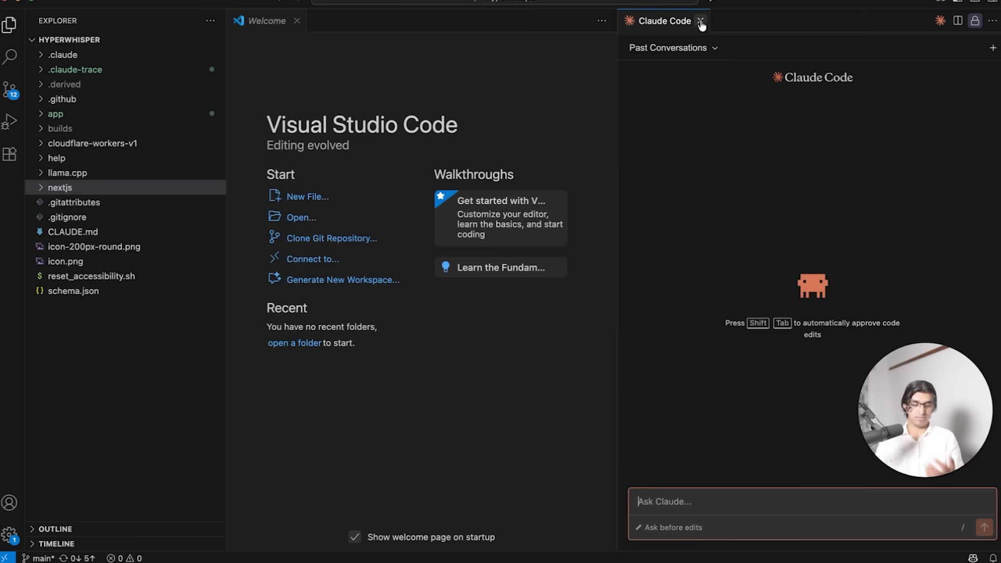
left_click(10, 123)
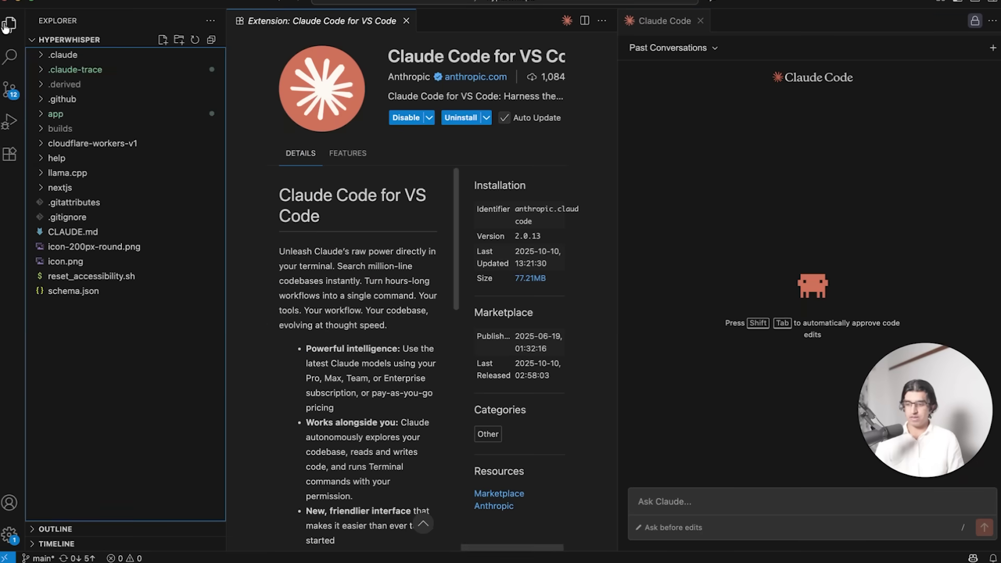
left_click(71, 291)
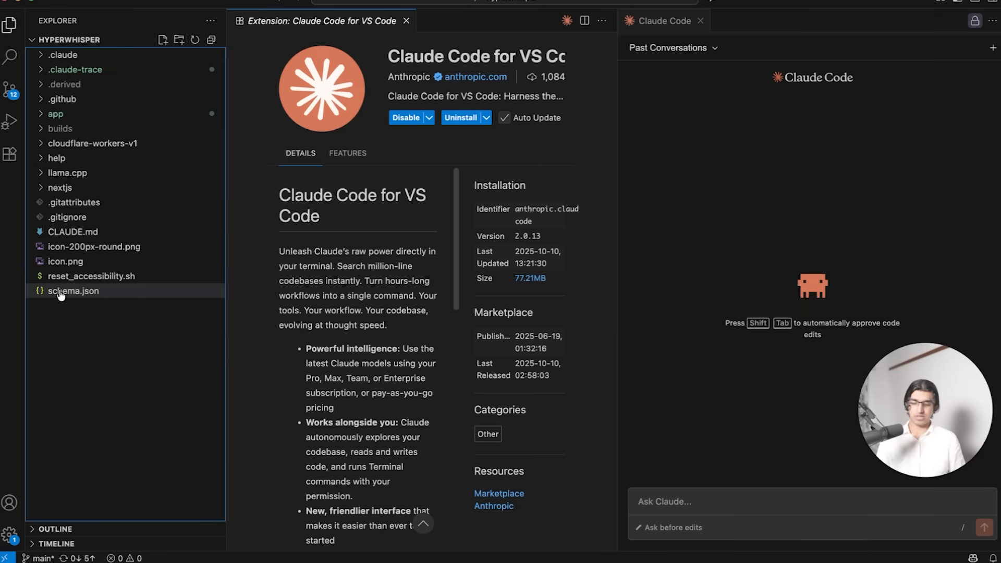
left_click_drag(73, 290, 773, 344)
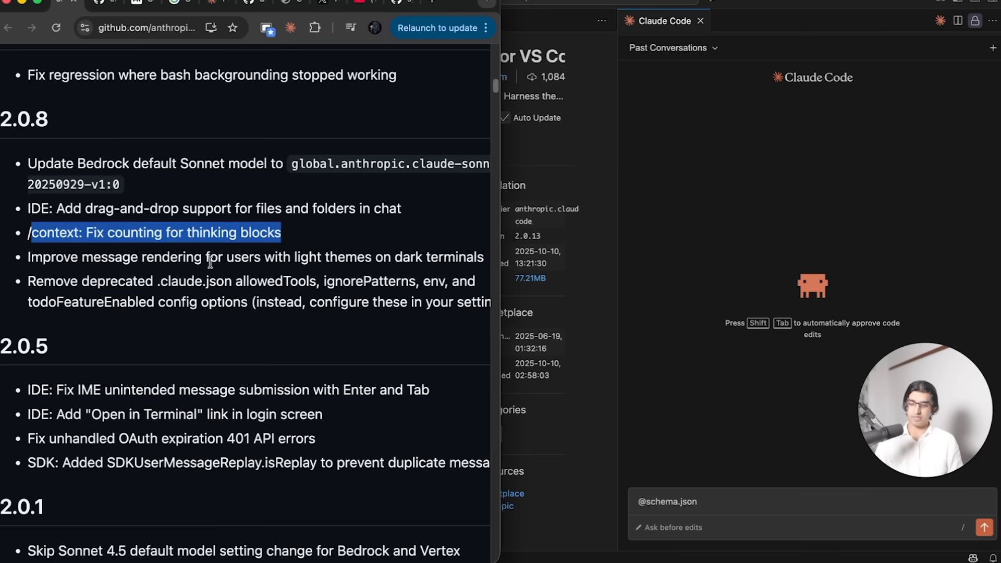
- Scroll the CHANGELOG.md page to the 2.0.13 and 2.0.12 release notes
scroll("down", 3)
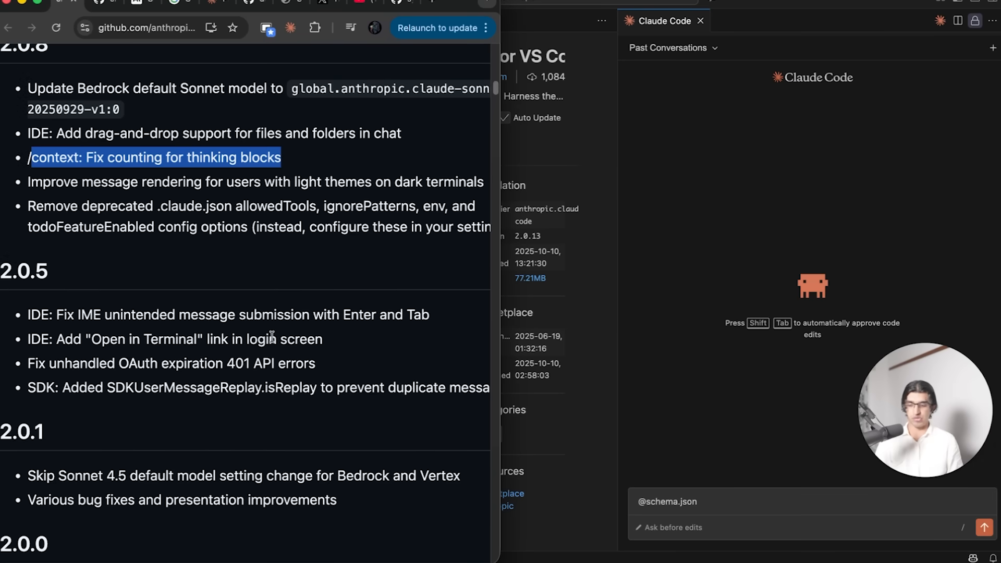
scroll("down", 3)
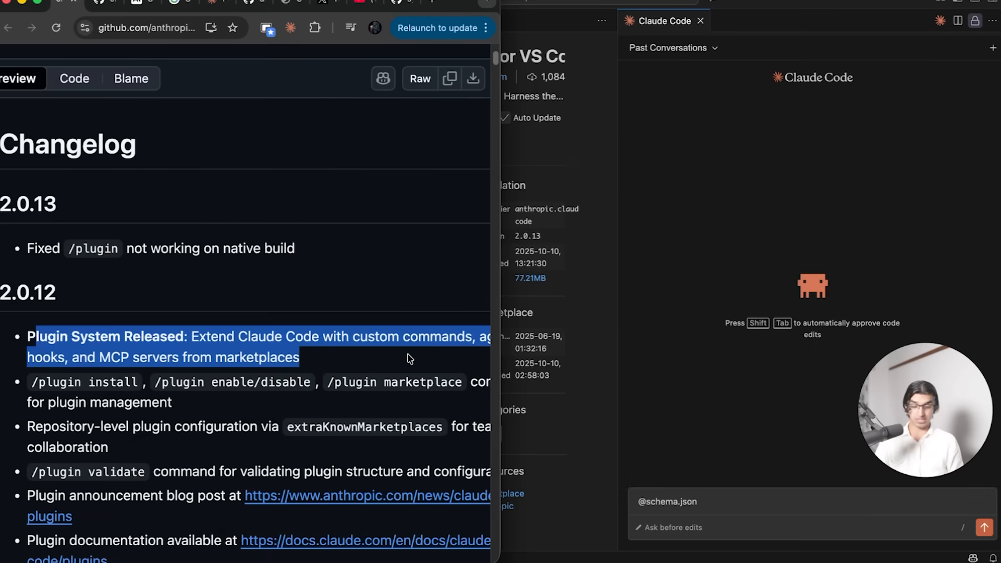
mouse_move(522, 113)
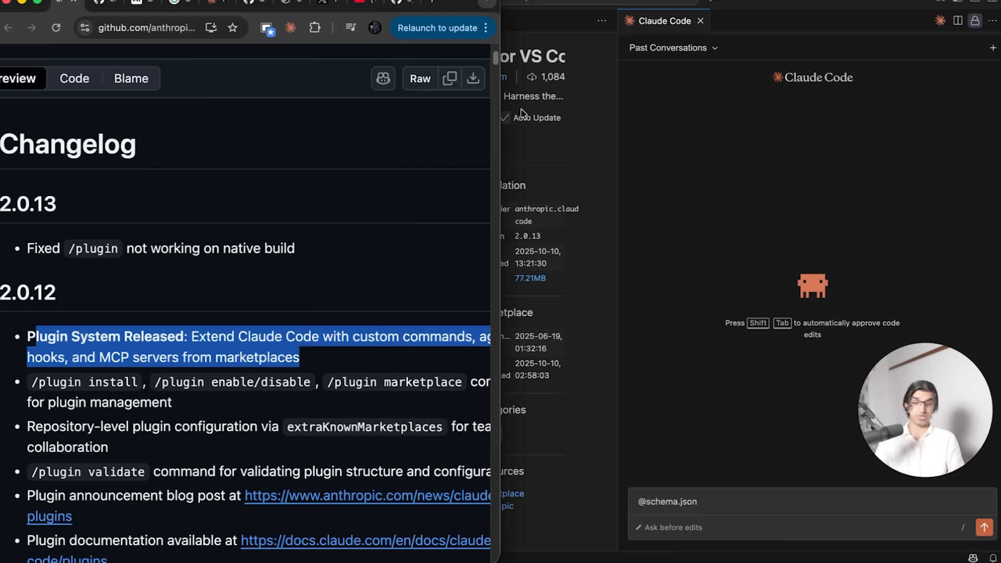
mouse_move(480, 101)
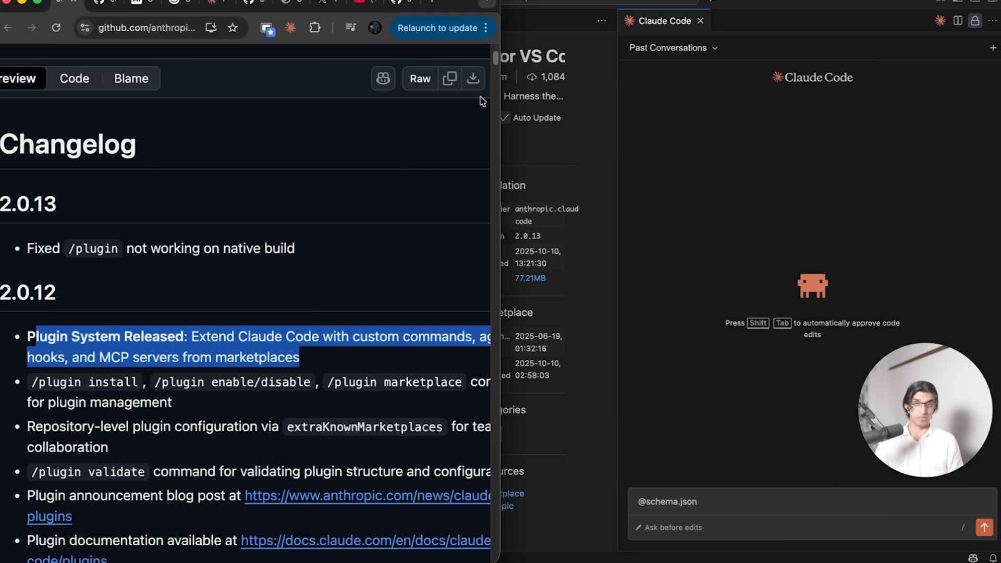
mouse_move(471, 110)
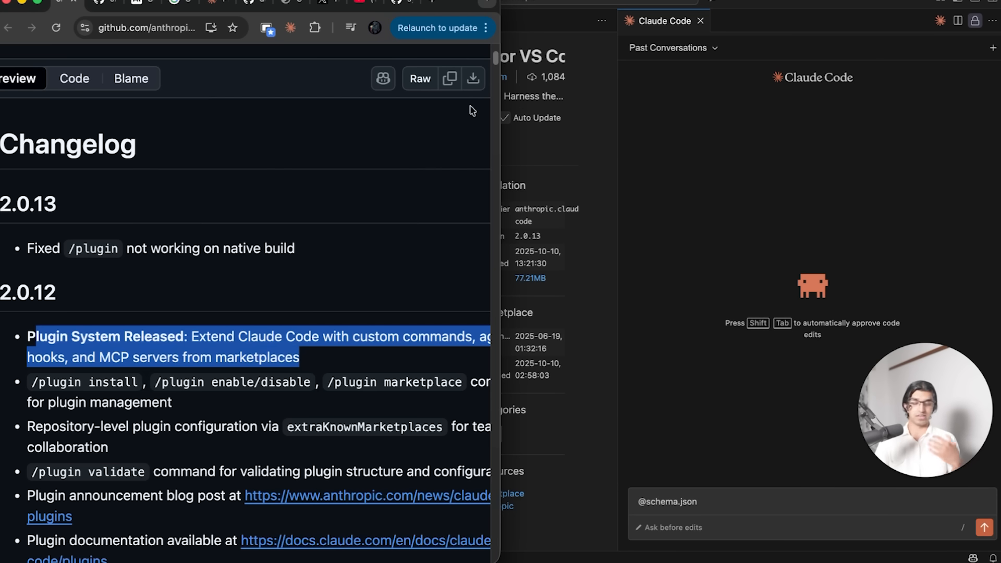